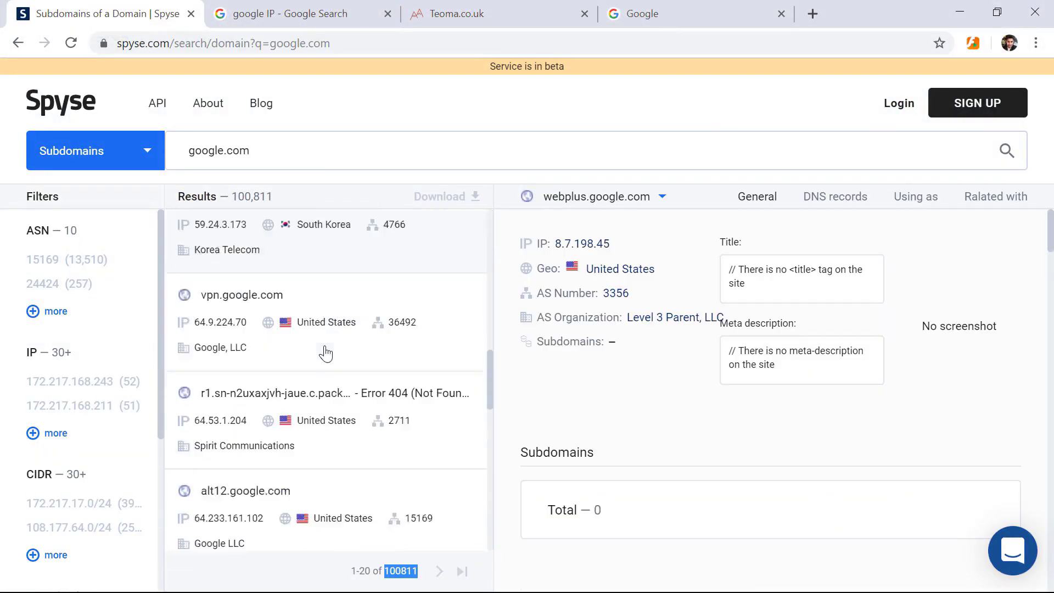
Step: Scroll to and highlight the Raspbian Buster Lite (435 MB) image on the downloads page
scroll(down, 3)
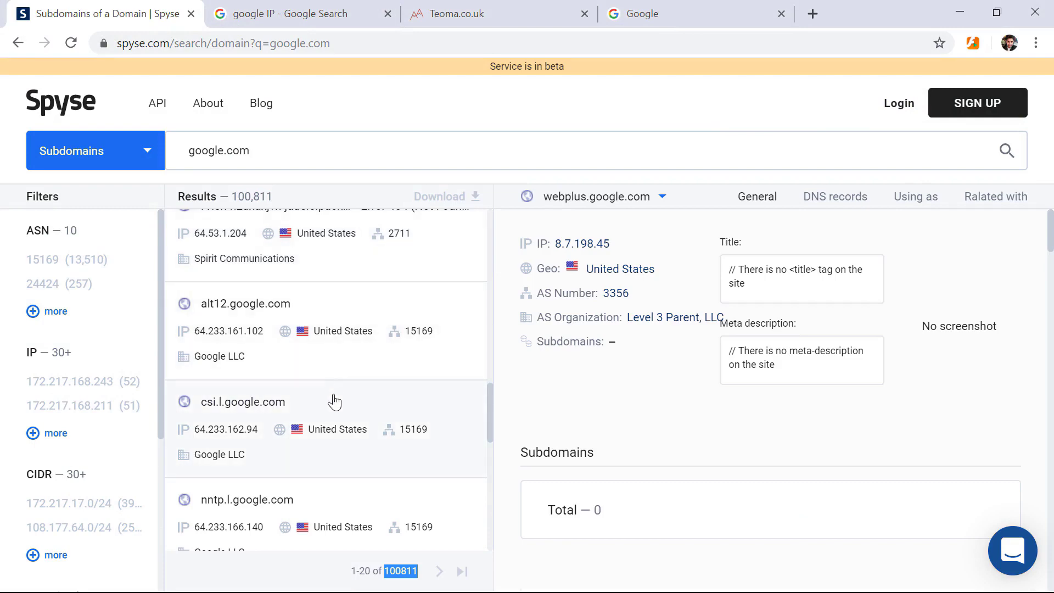
click(93, 150)
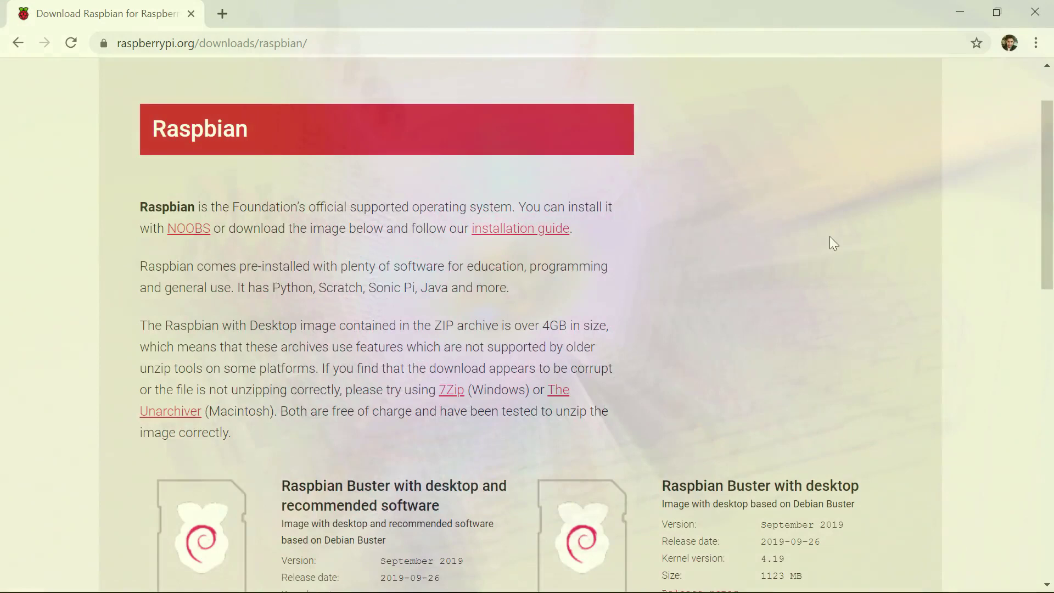
scroll(down, 3)
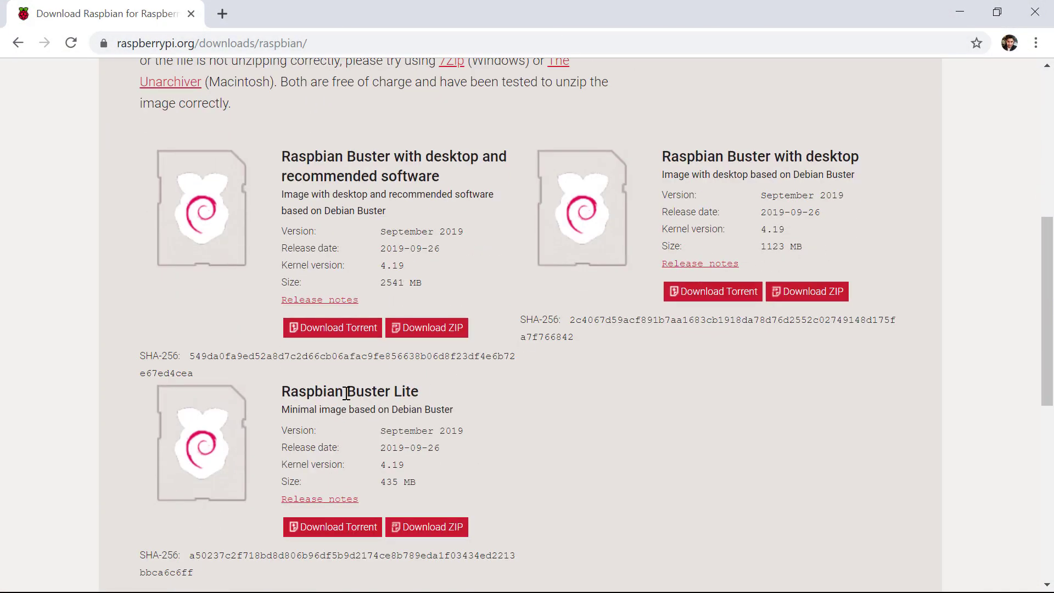
double_click(350, 392)
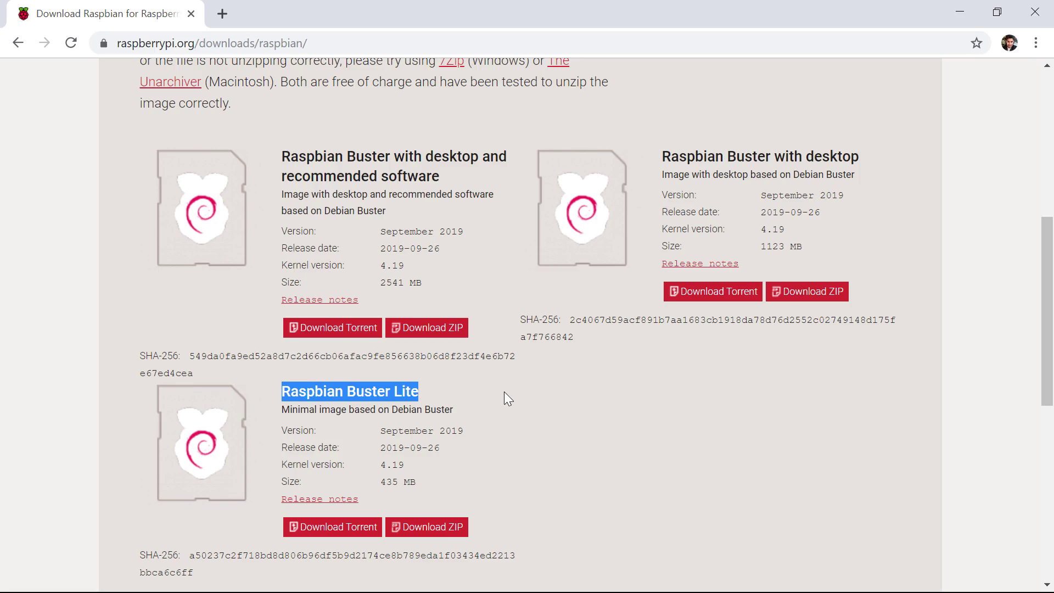
mouse_move(623, 586)
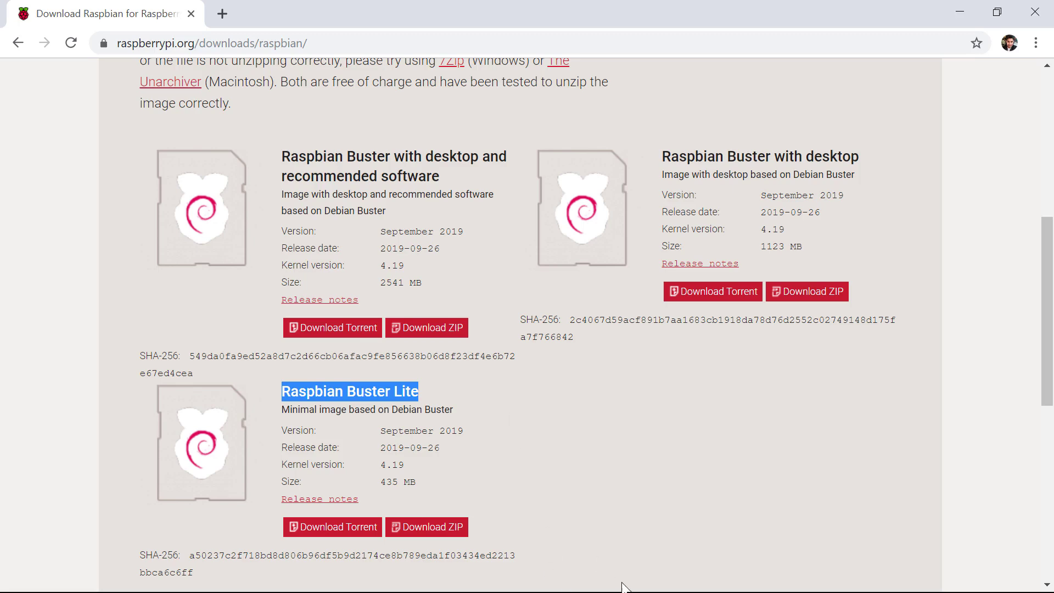
click(19, 576)
text(192)
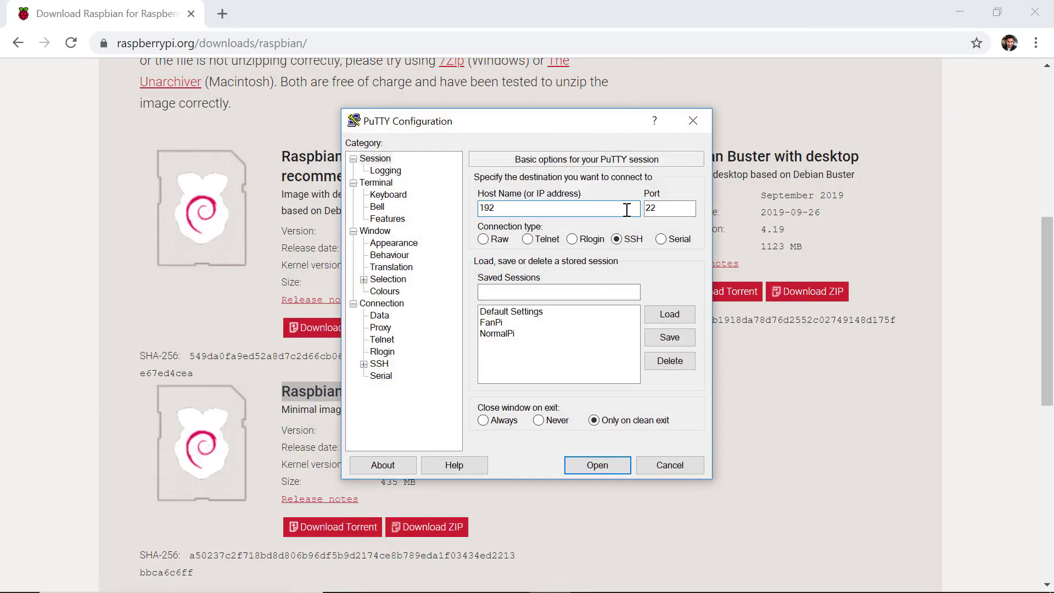
Step: Connect over SSH to 192.168.1.13 and log in as user pi
text(.168)
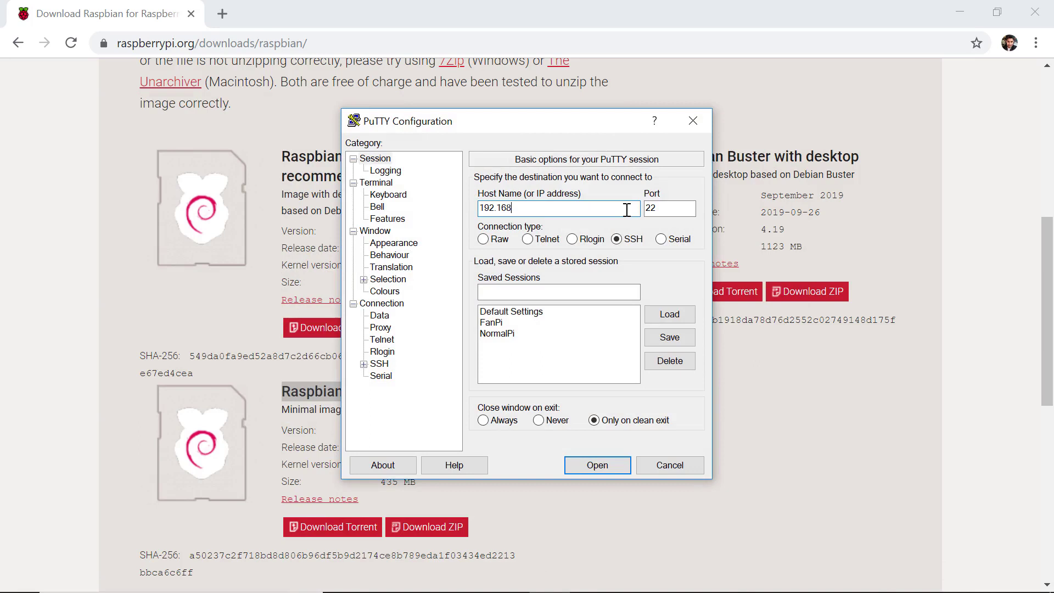
text(.1.)
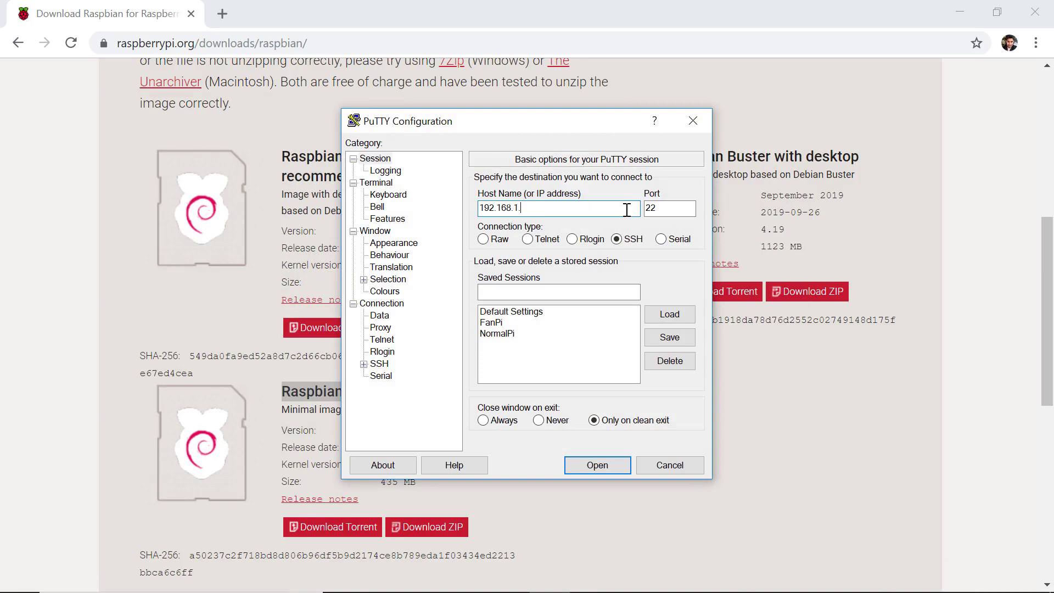
text(13)
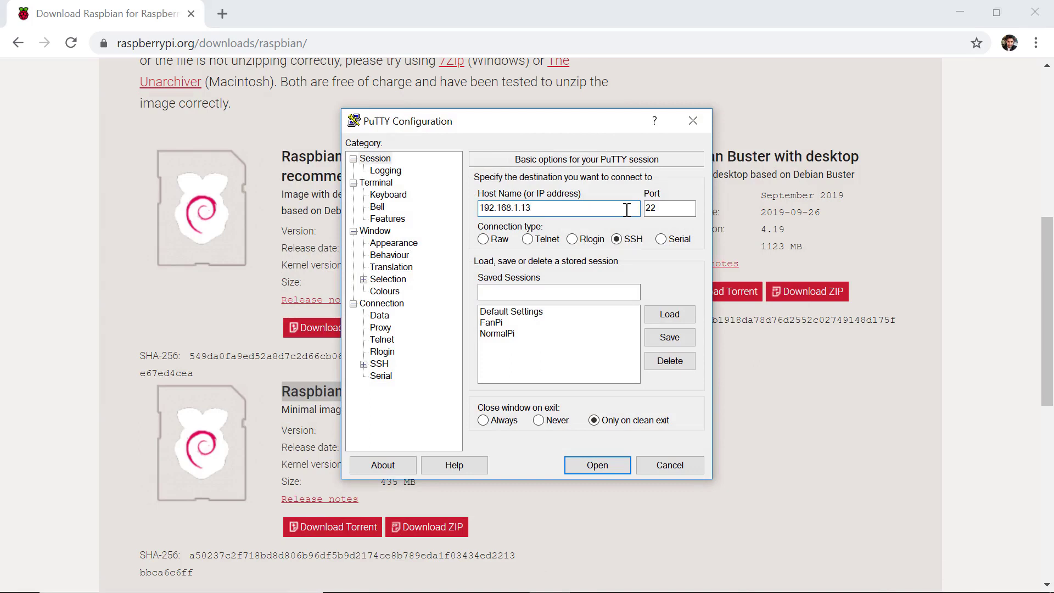
click(595, 464)
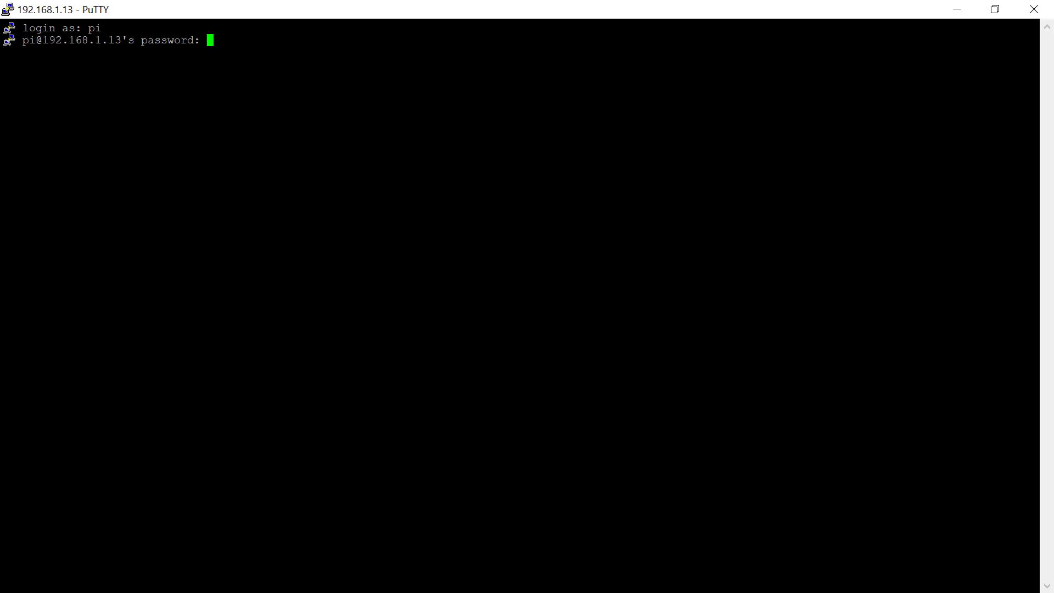
key(Return)
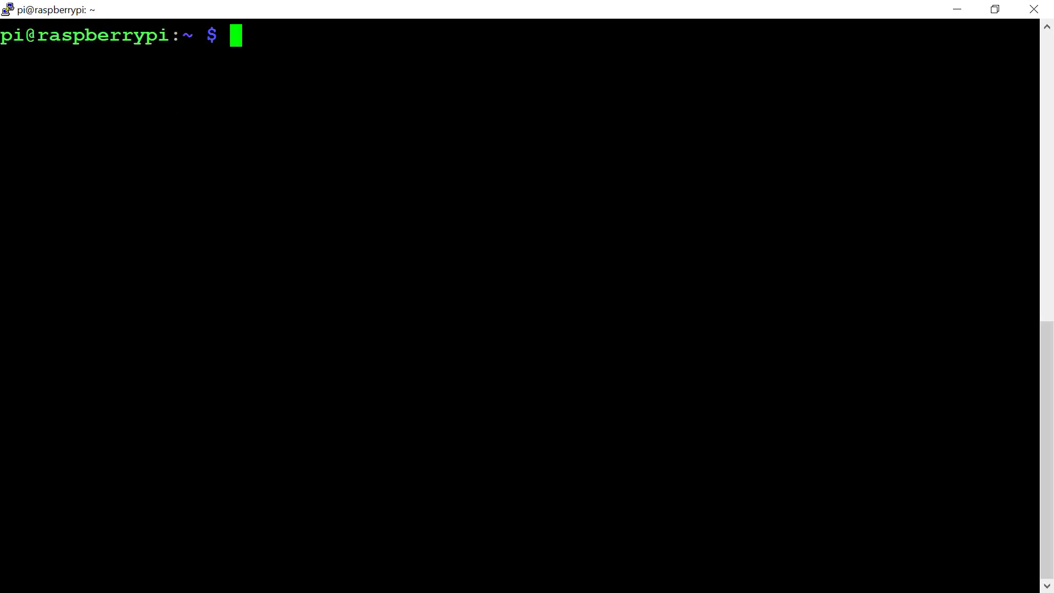
key(alt+tab)
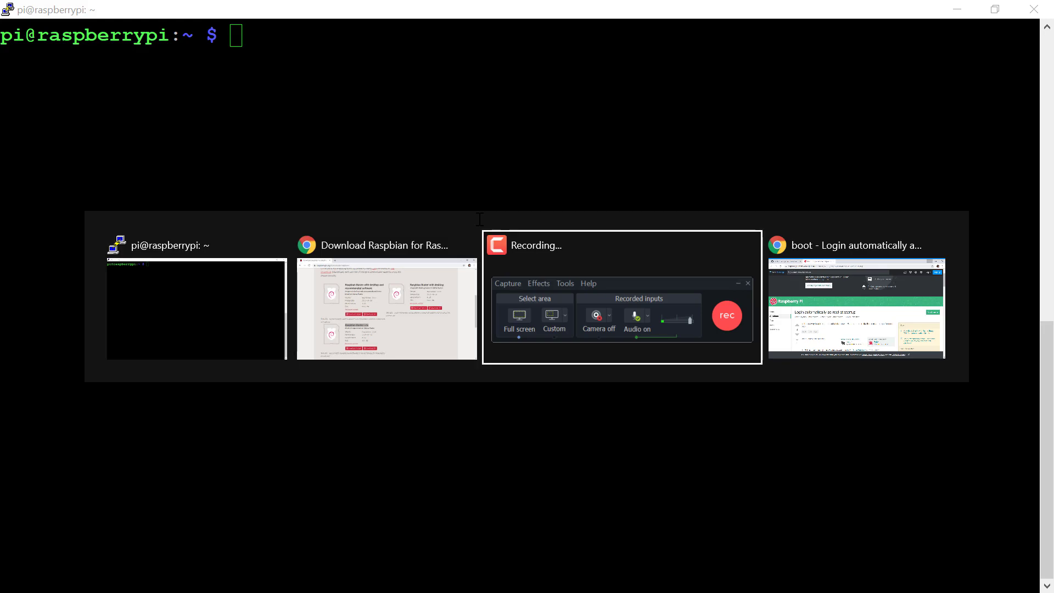
Step: Find the dnsmasq install command in the raspbian-recipes README and paste it into the Pi terminal
click(856, 309)
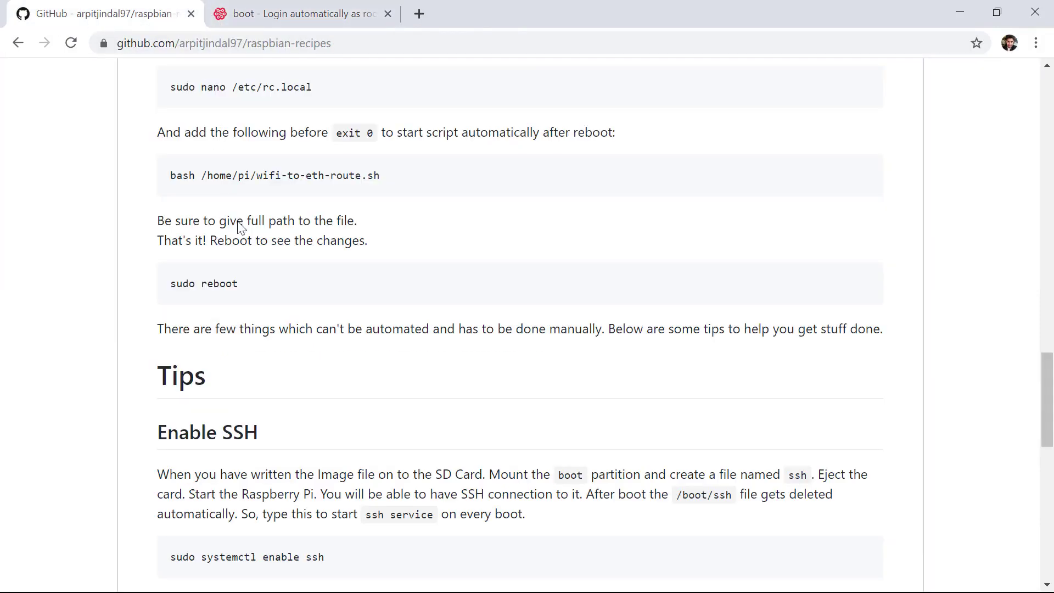
mouse_move(121, 28)
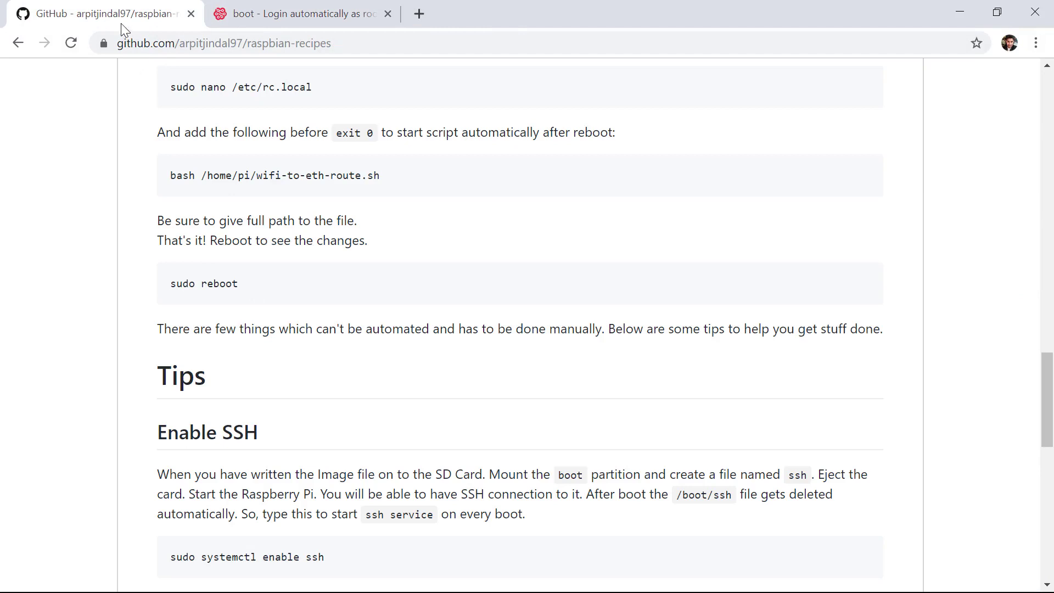
scroll(up, 3)
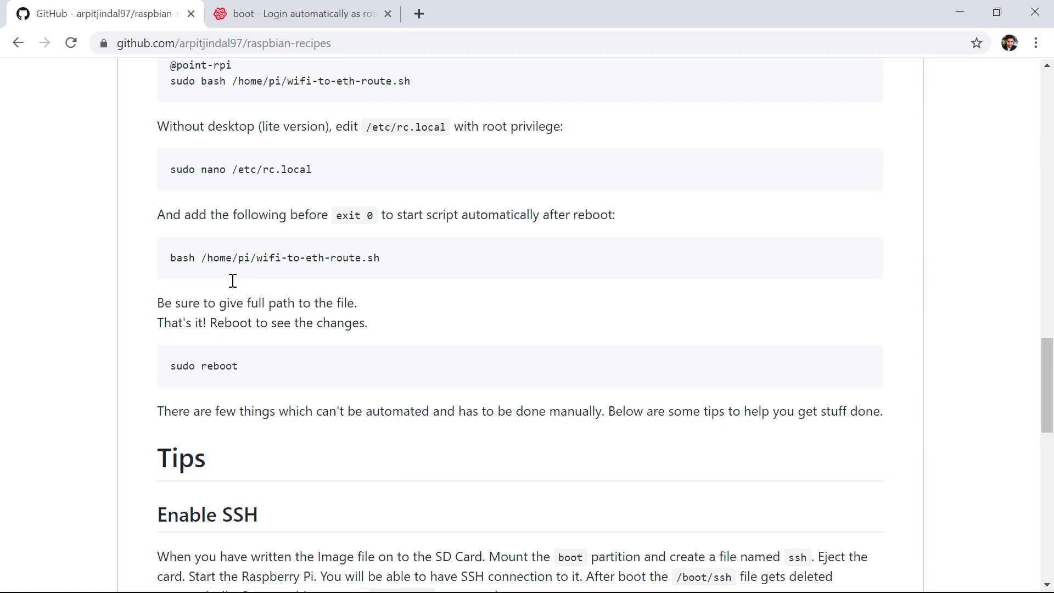
scroll(up, 3)
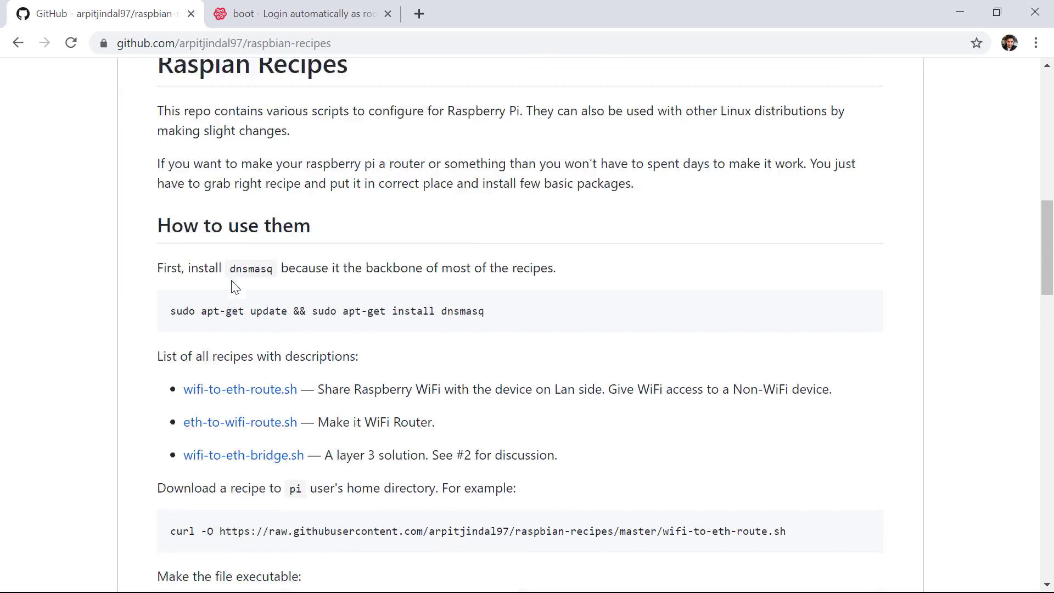
scroll(up, 3)
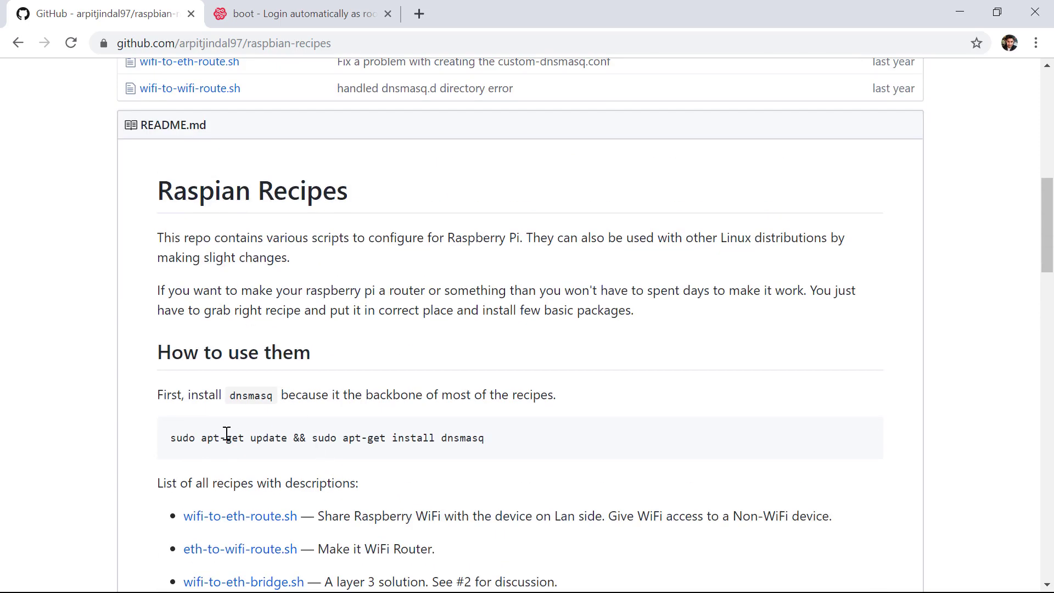
right_click(461, 438)
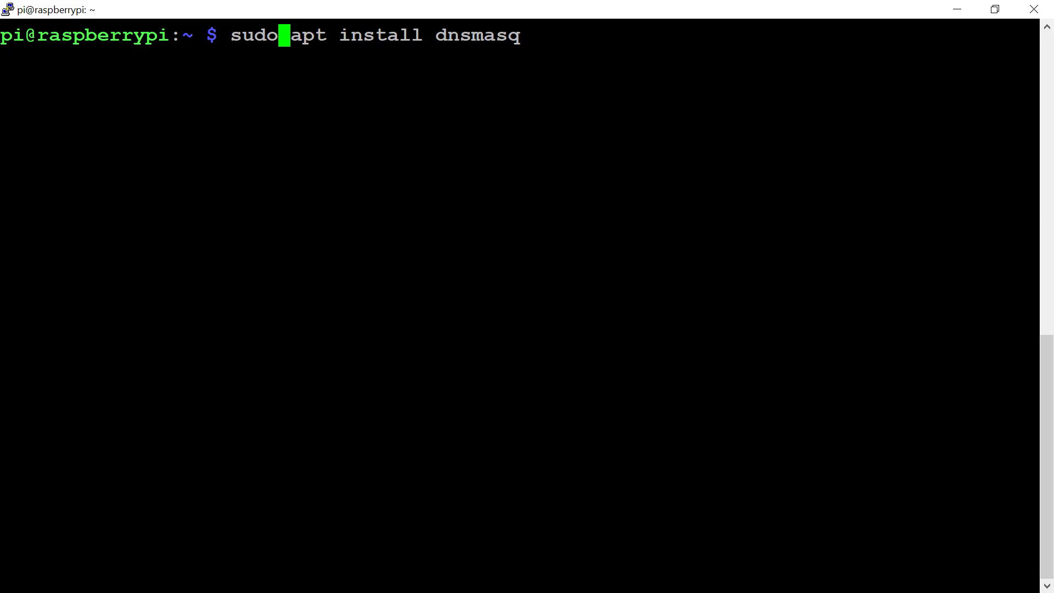
Step: Install dnsmasq, hostapd and git on the Pi with apt
key(Return)
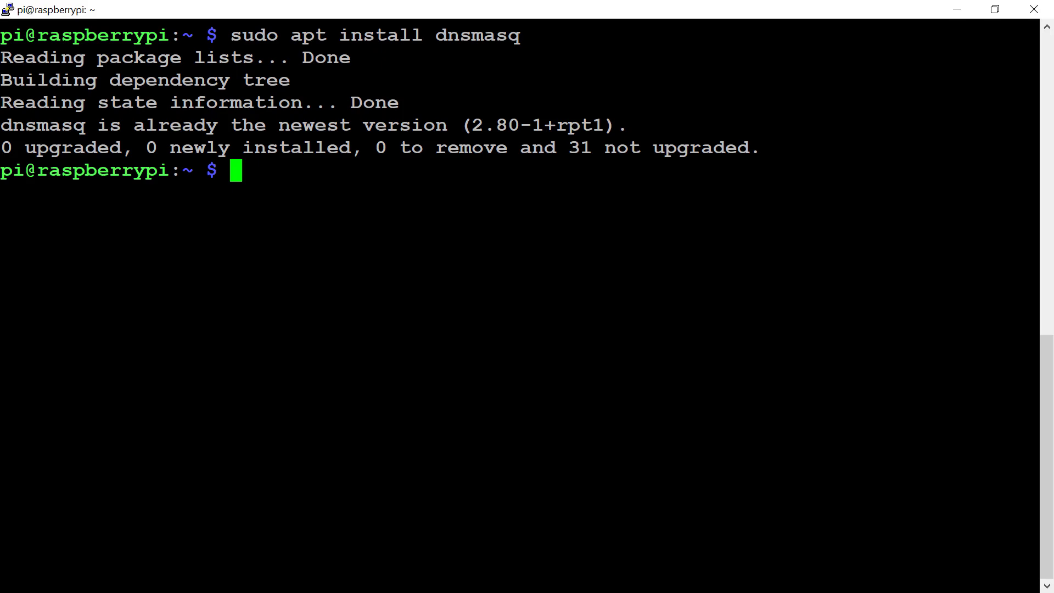
text(a)
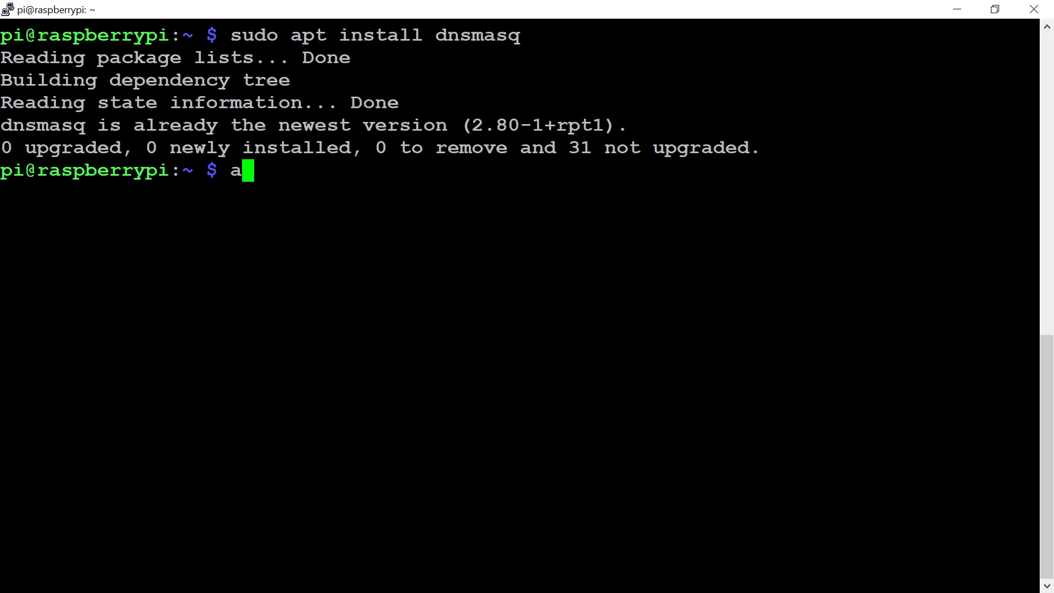
text(pt install hostapd)
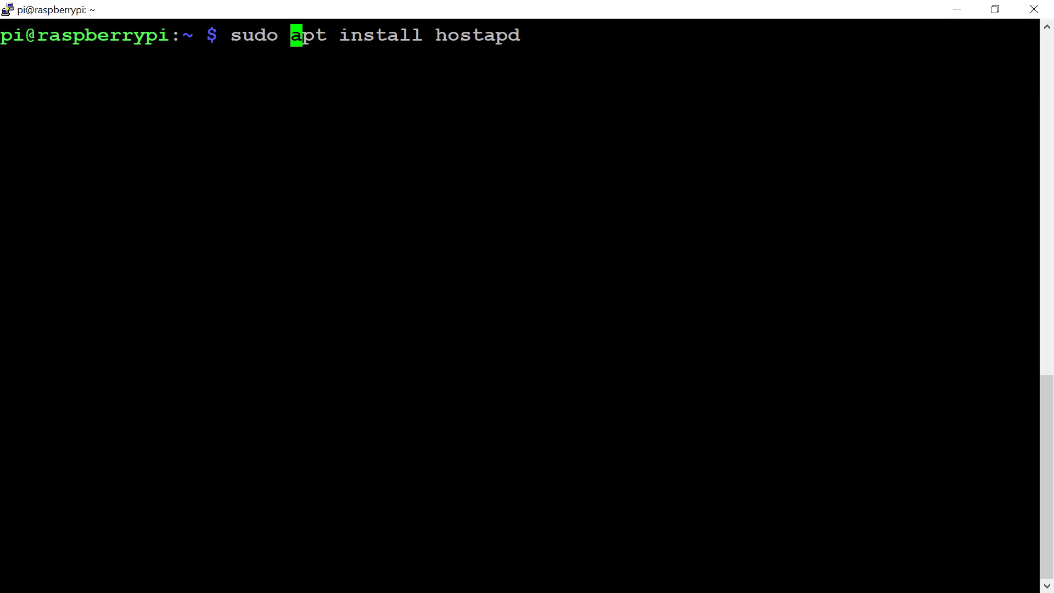
text(git clone https://github.com/arpitjindal97/raspbian-recipes)
key(Return)
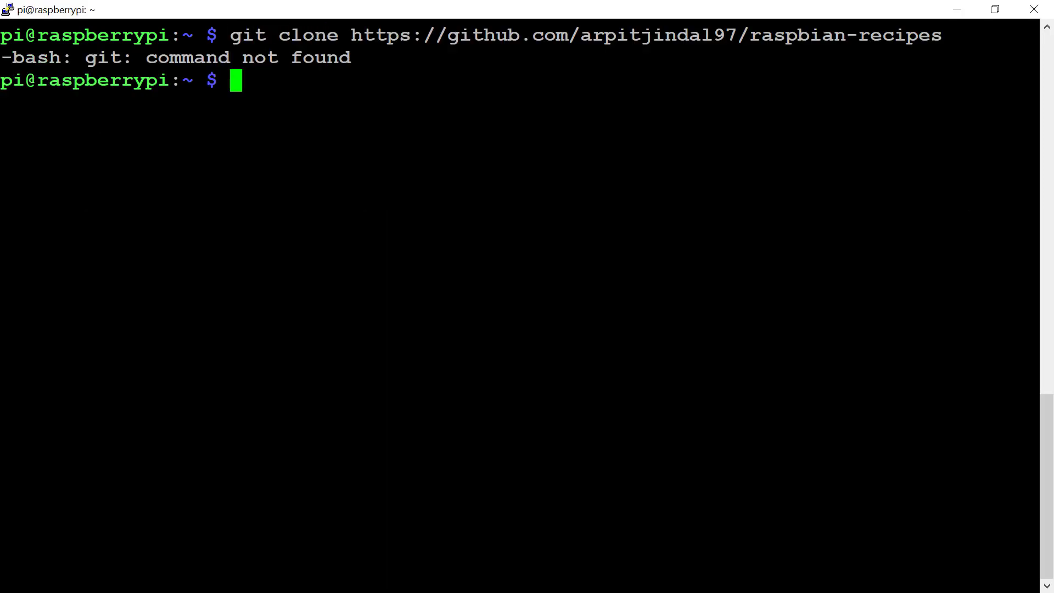
text(apt)
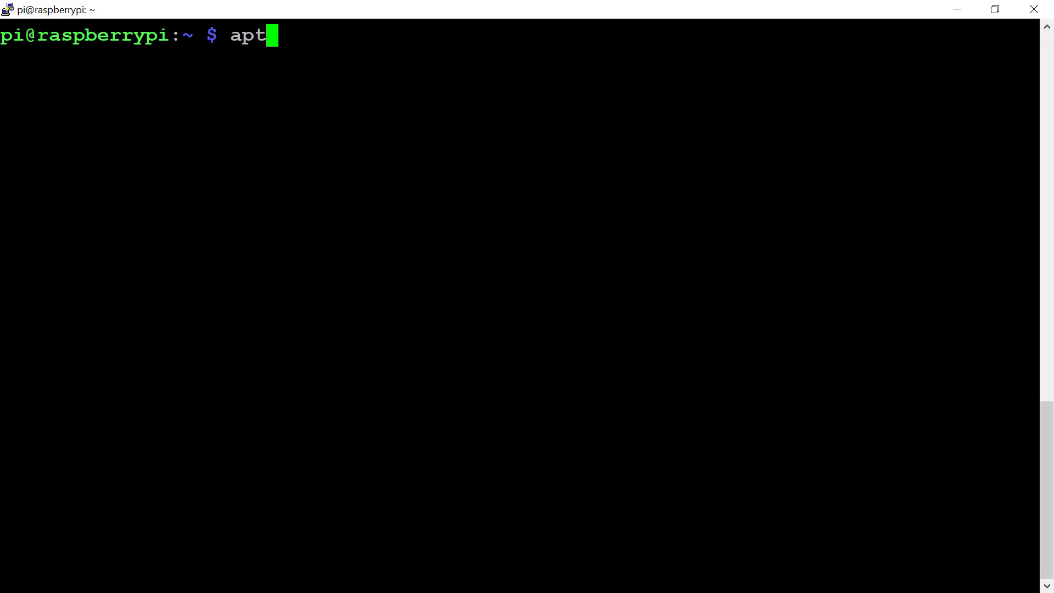
key(Return)
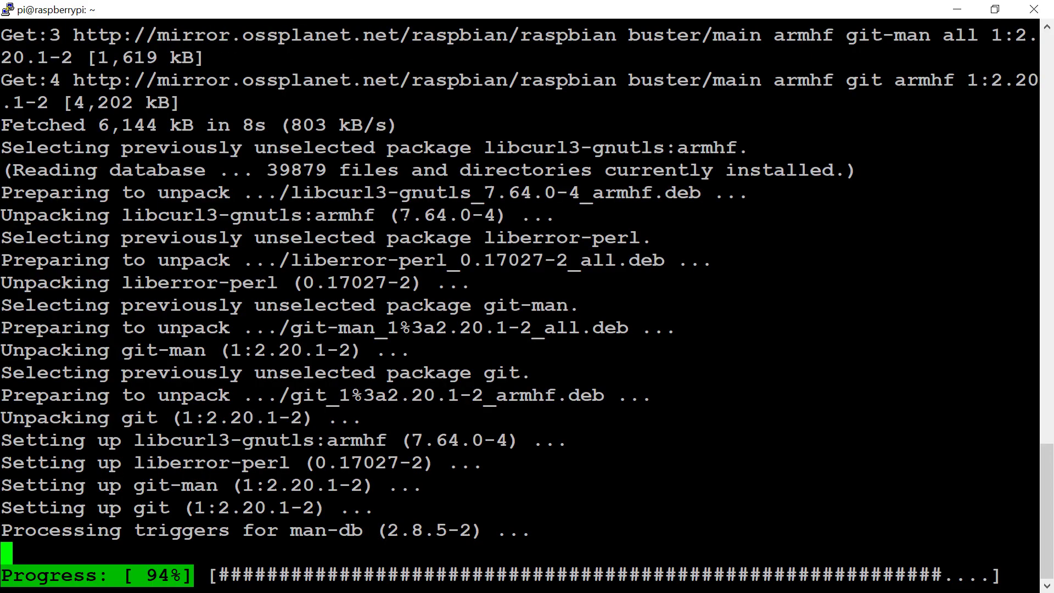
text(git clone https://github.com/arpitjindal97/raspbian-recipes)
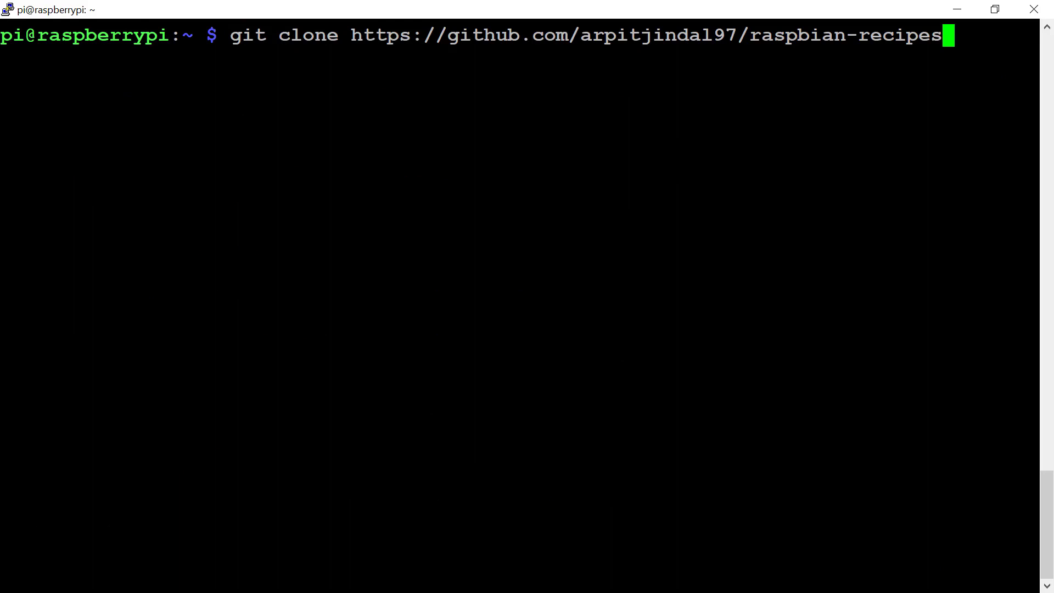
key(Return)
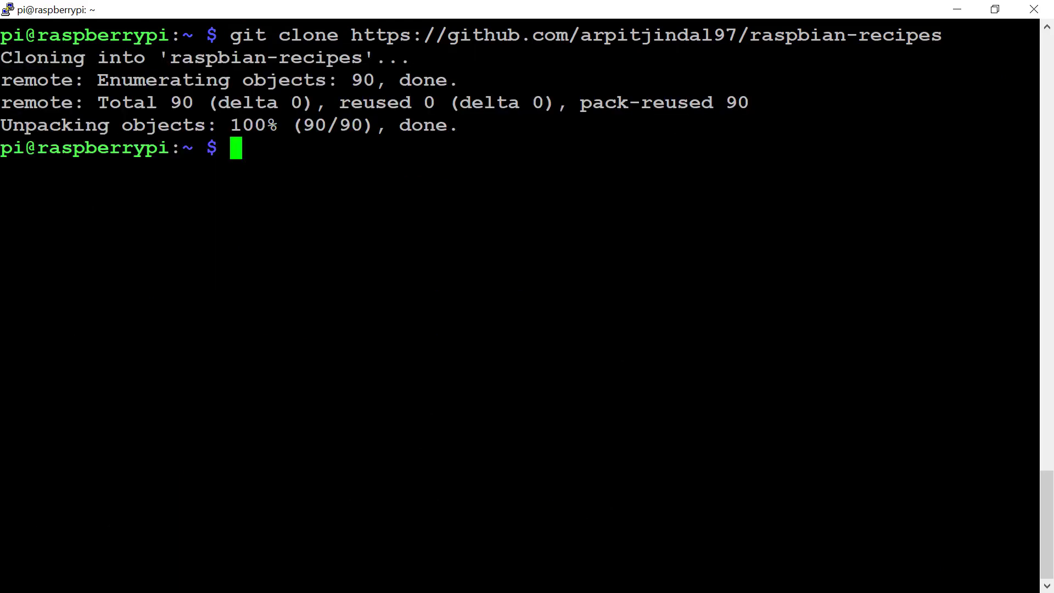
text(cd raspbian-recipes)
text(ls)
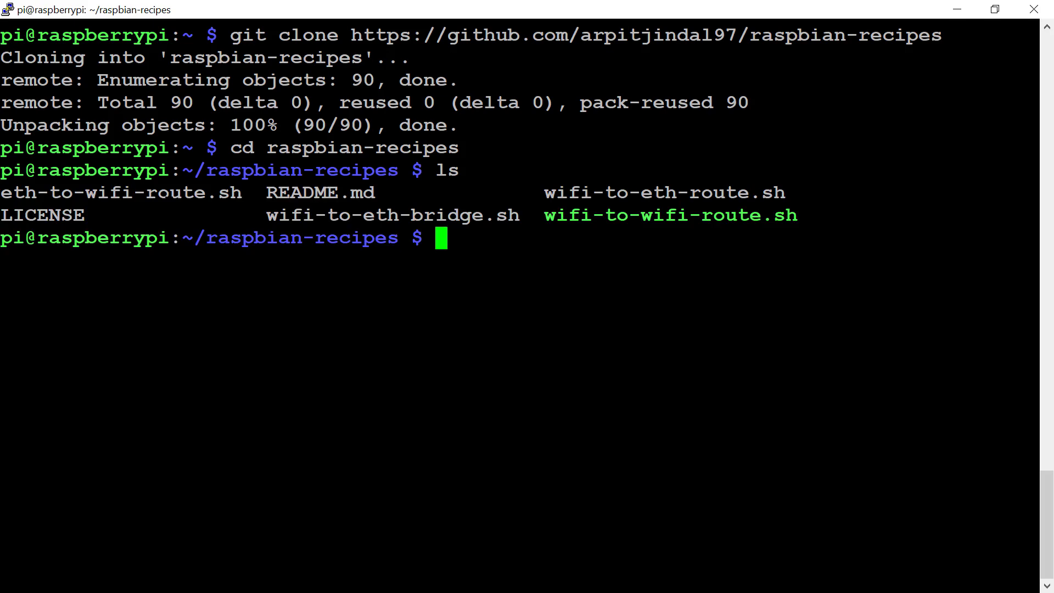
key(alt+tab)
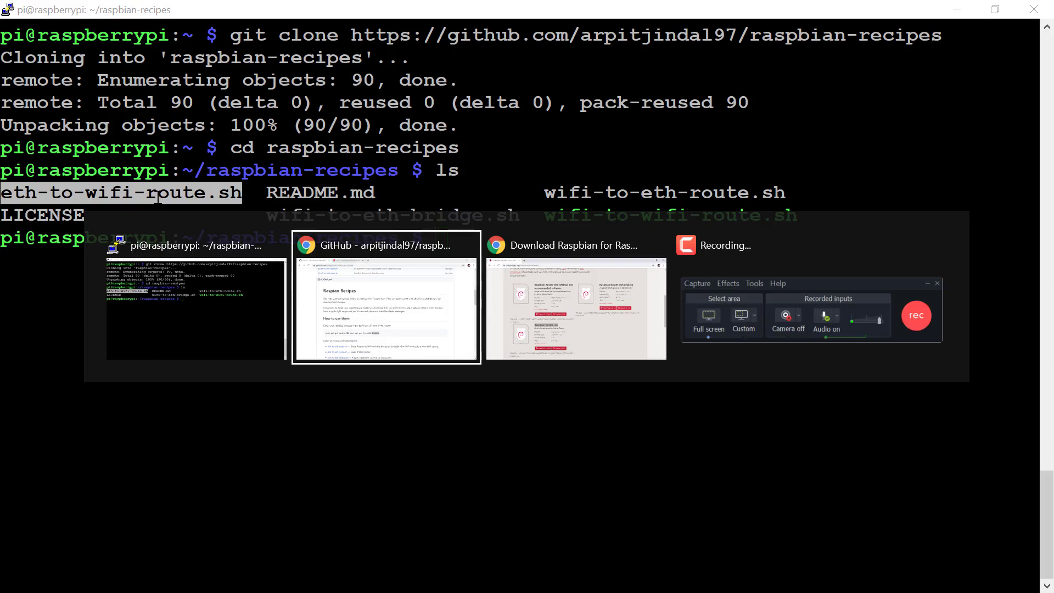
click(195, 311)
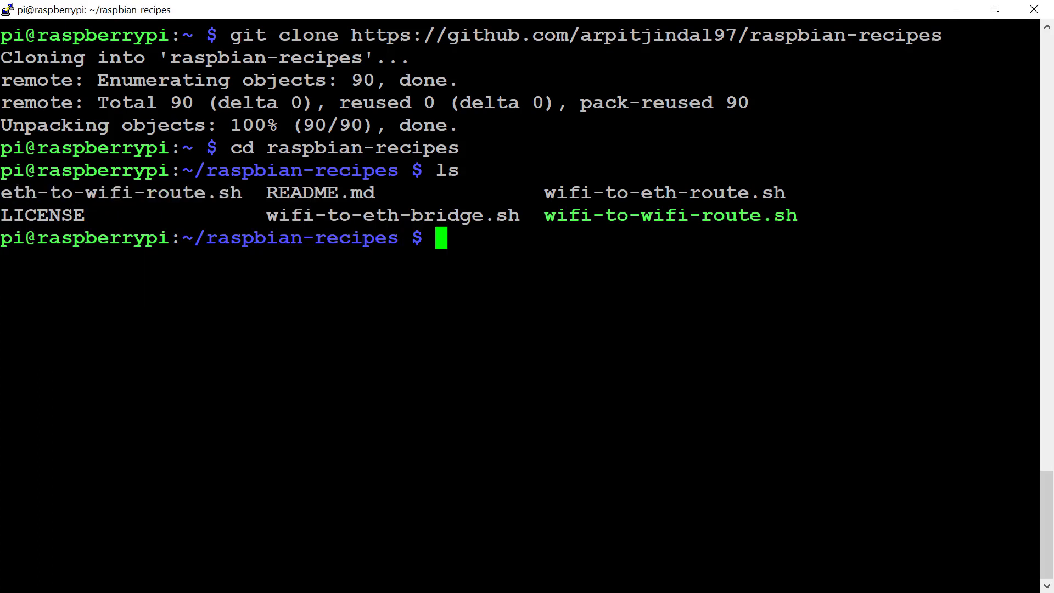
Step: Open the hotspot script in nano and change the IP and DHCP range to 192.168.1.x
text(sudo nano)
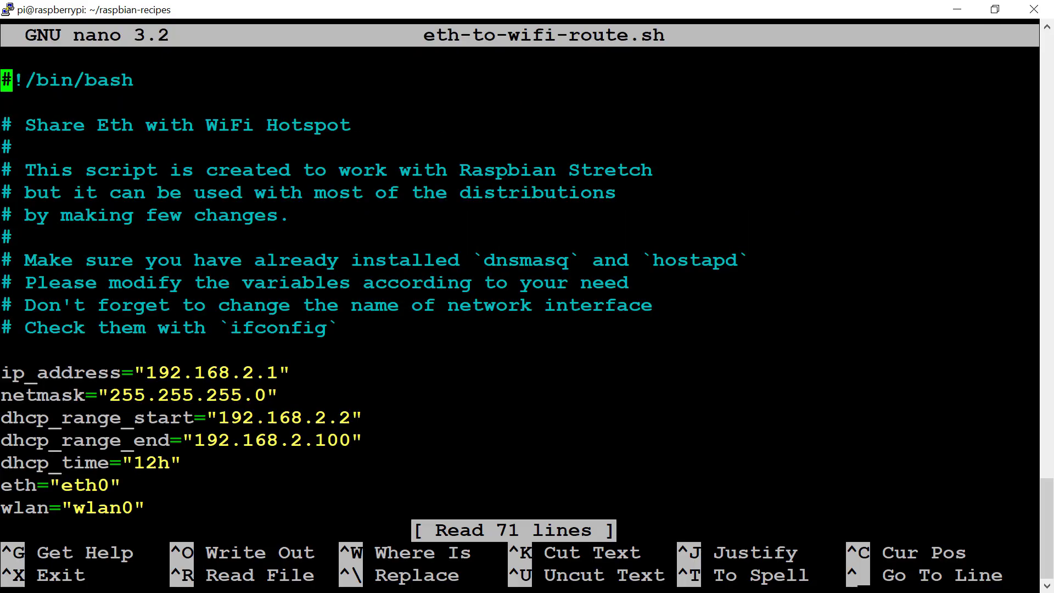
scroll(down, 3)
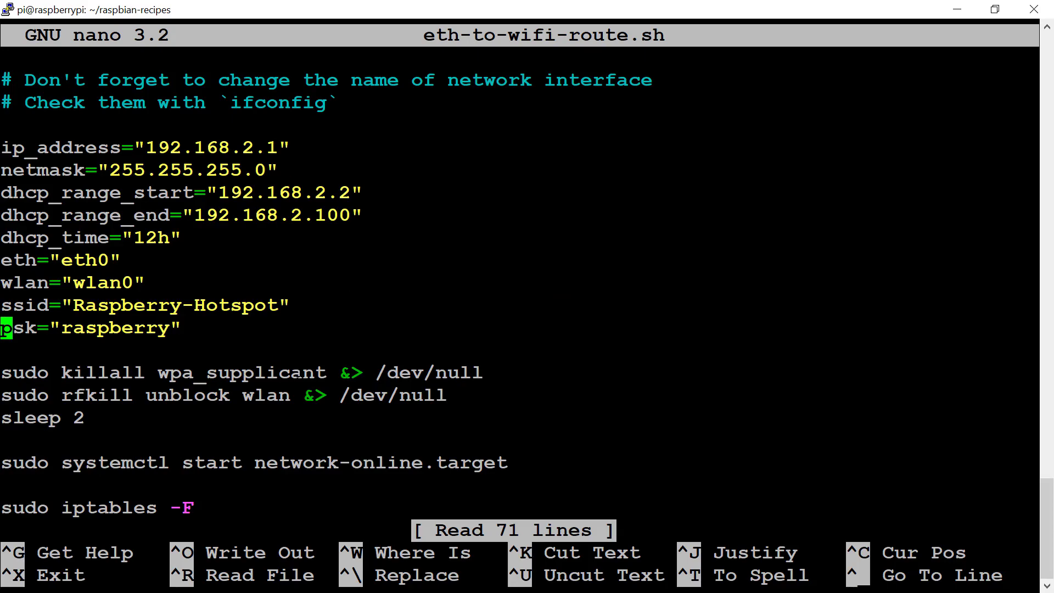
scroll(up, 3)
text(1)
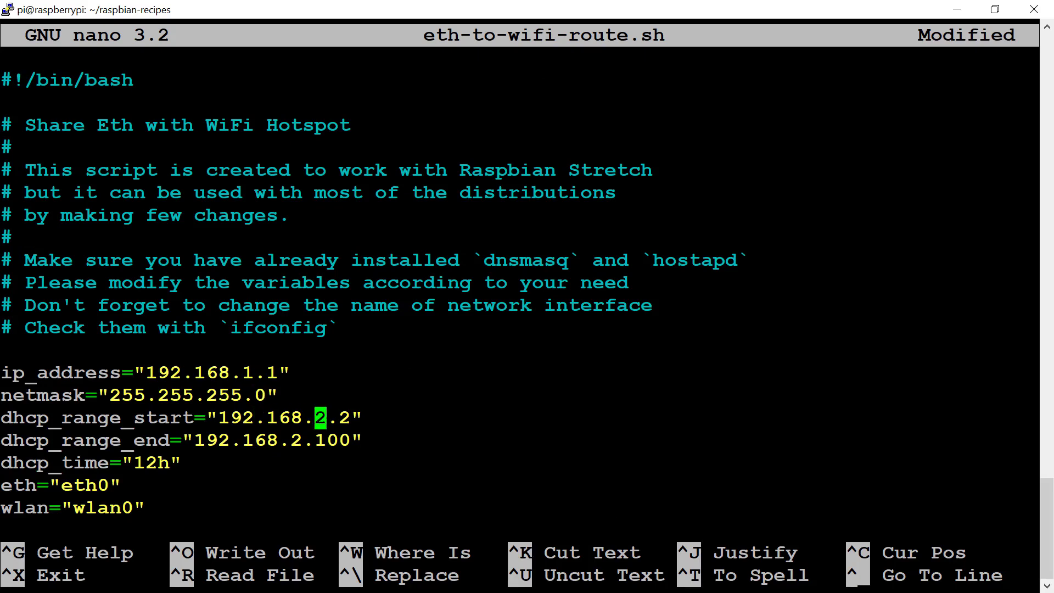
key(Right)
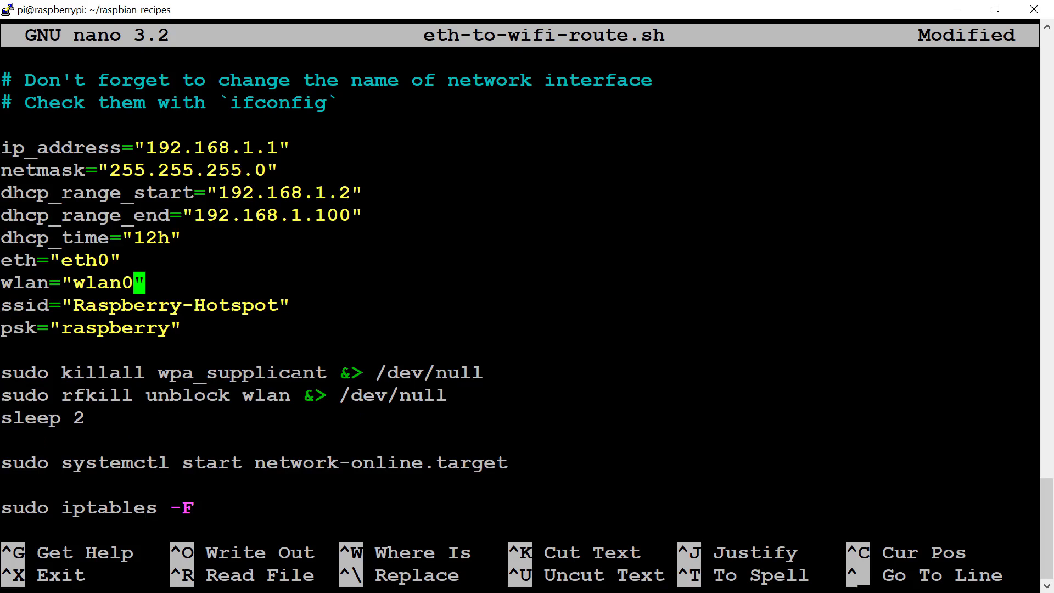
Step: Rename the hotspot SSID to Raspberry-PNP and save the script
key(Home)
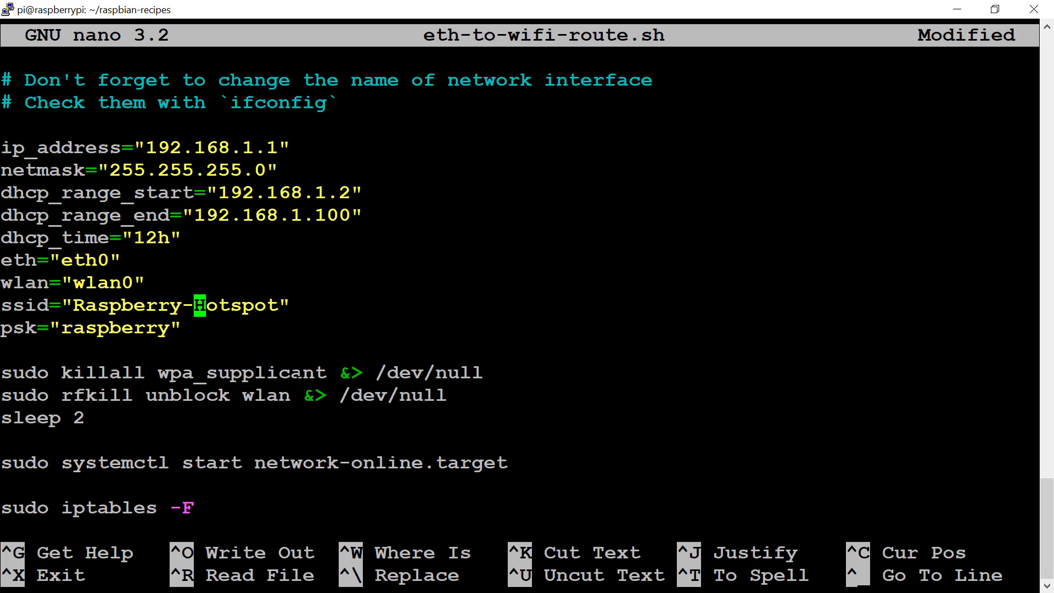
key(Right)
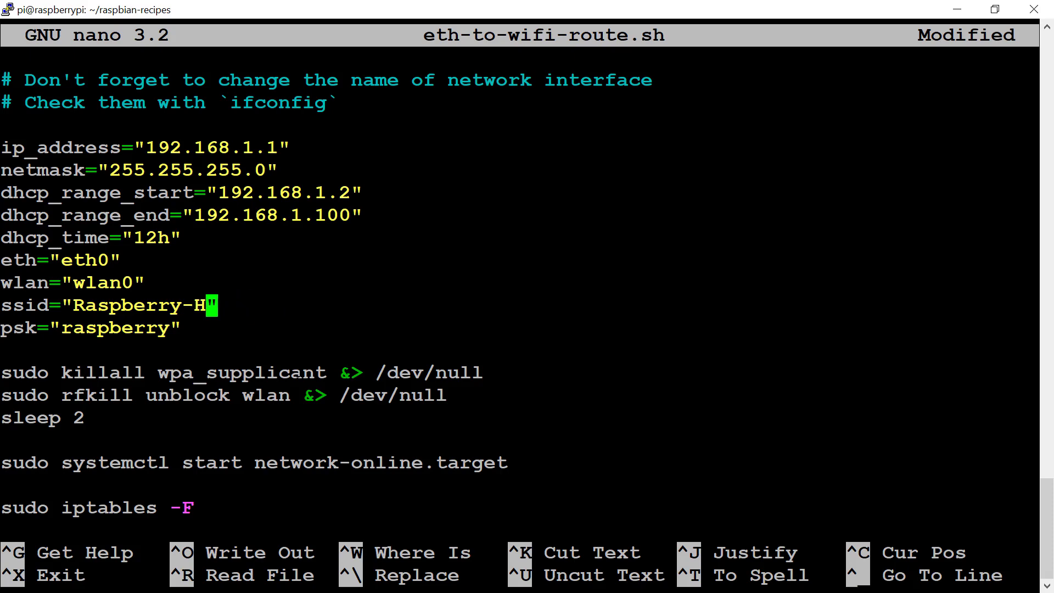
text(NP)
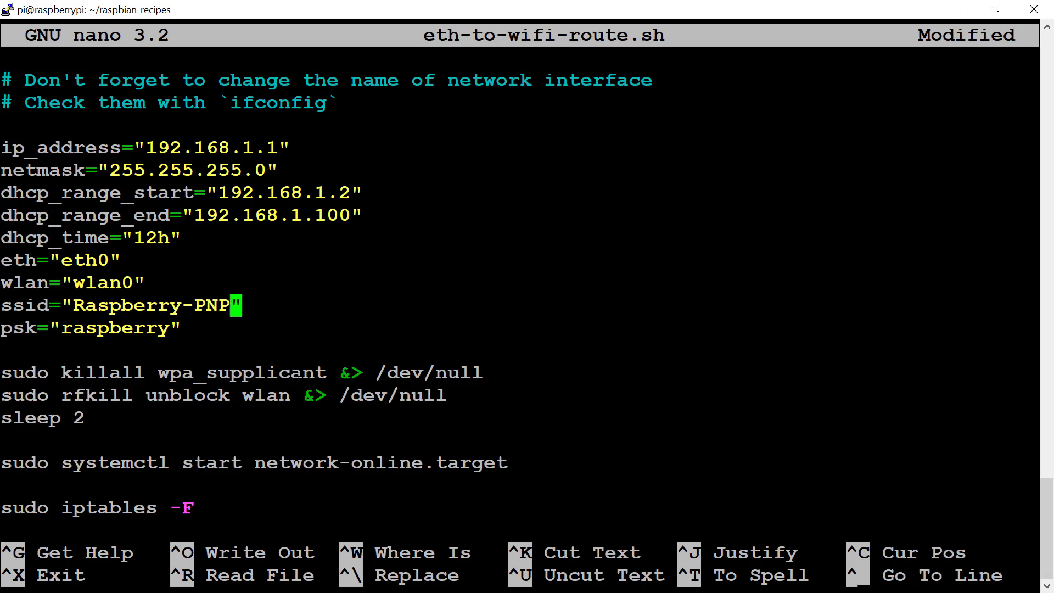
key(Down)
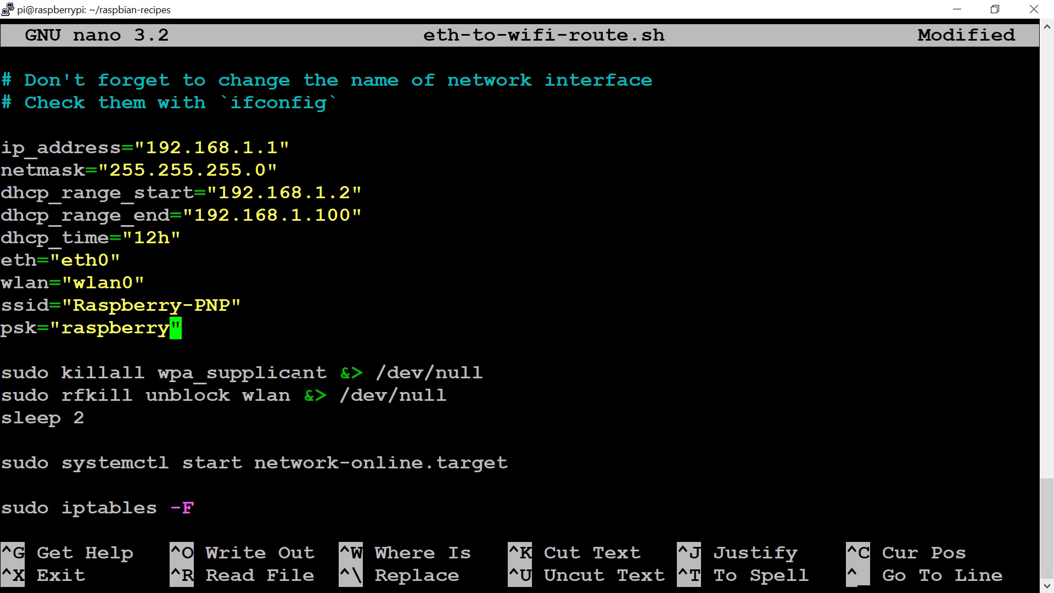
key(Left)
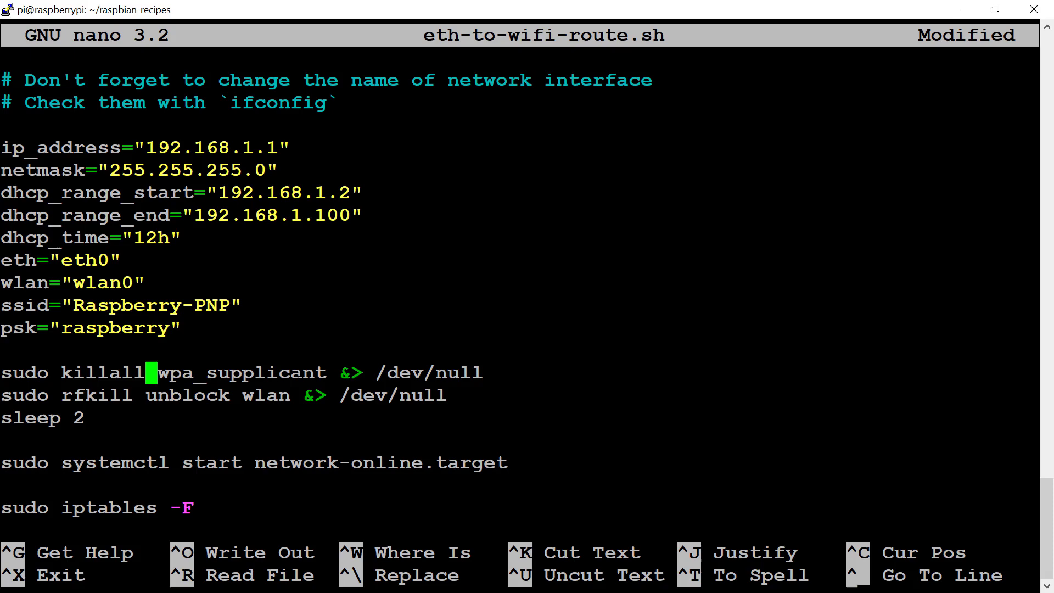
scroll(down, 3)
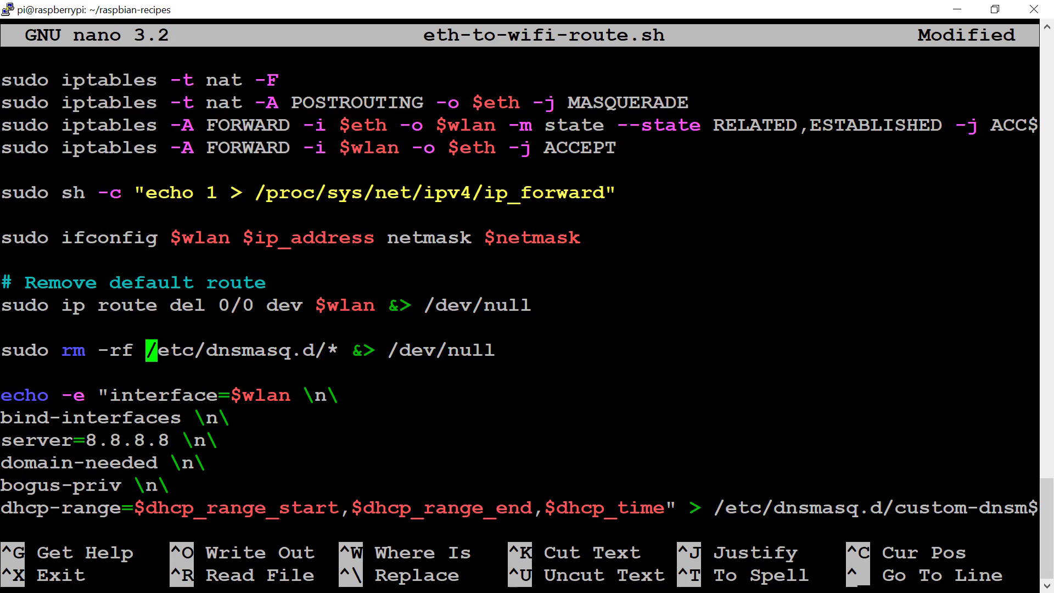
key(ctrl+x)
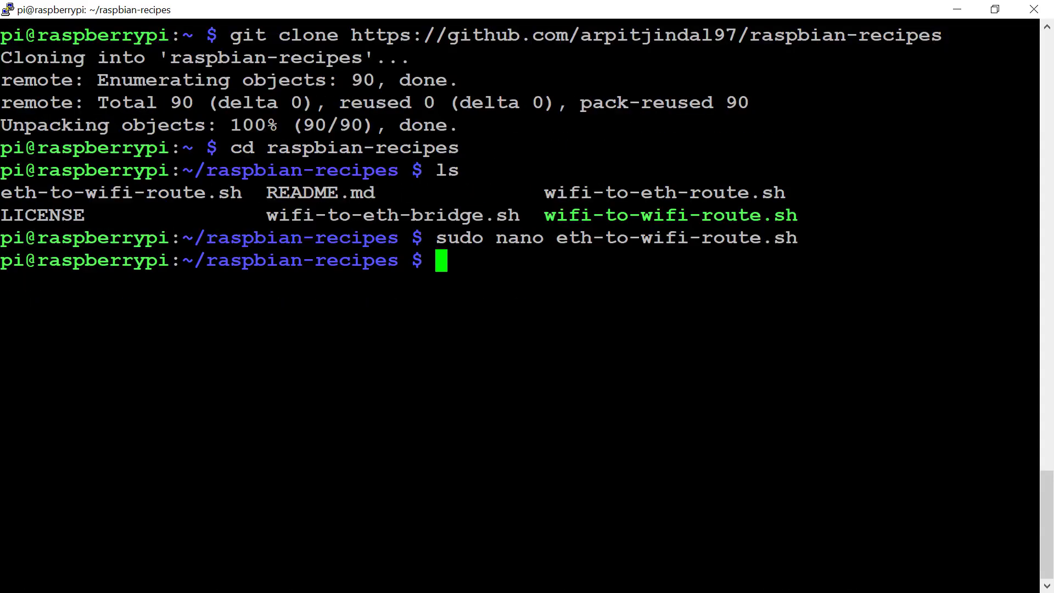
Step: Run sudo chmod 755 on eth-to-wifi-route.sh and list the folder again
double_click(675, 237)
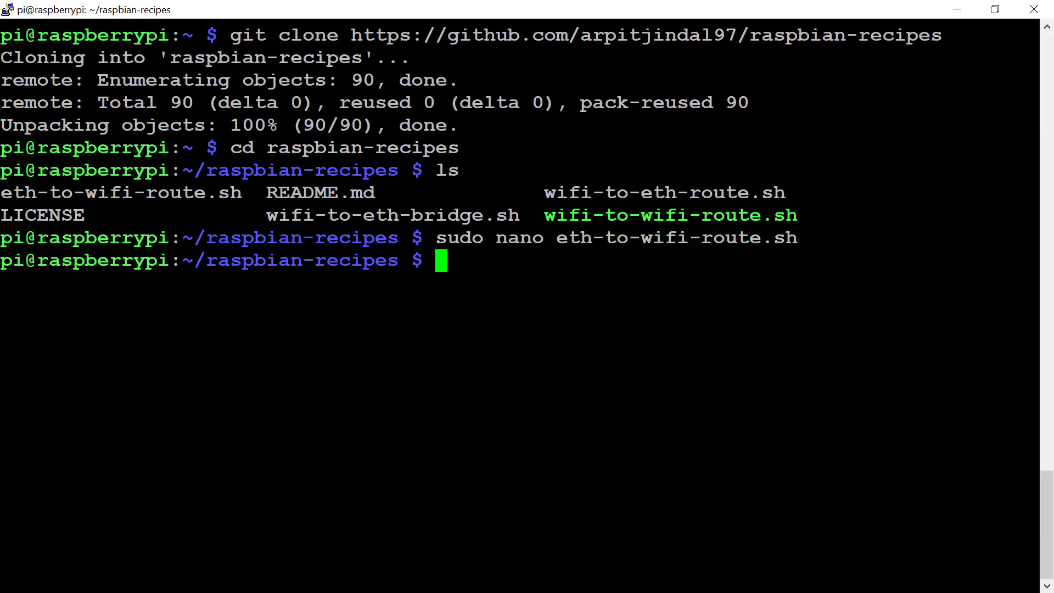
text(sudo chmod)
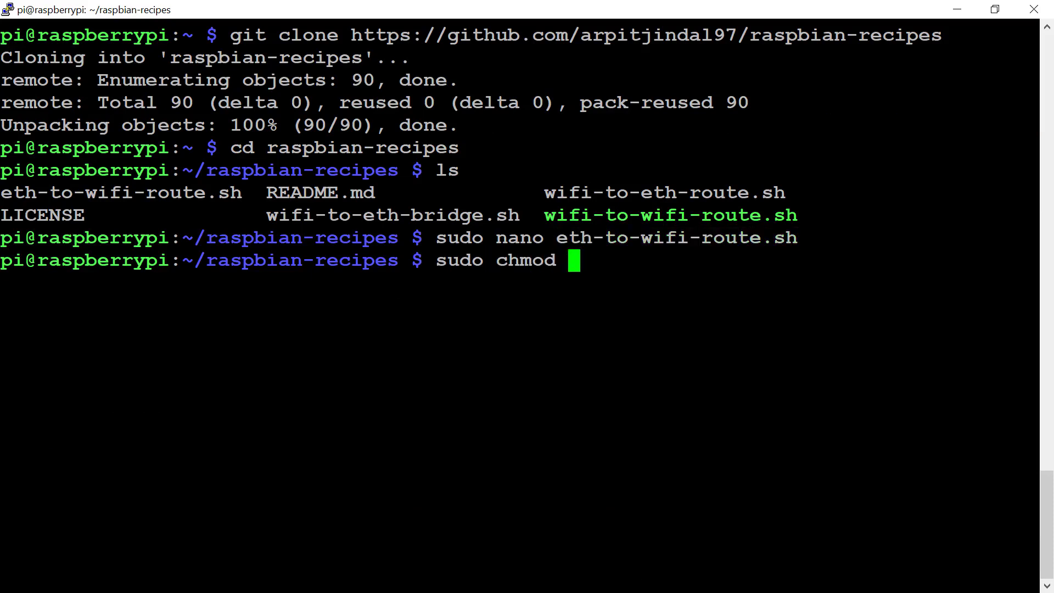
text(755)
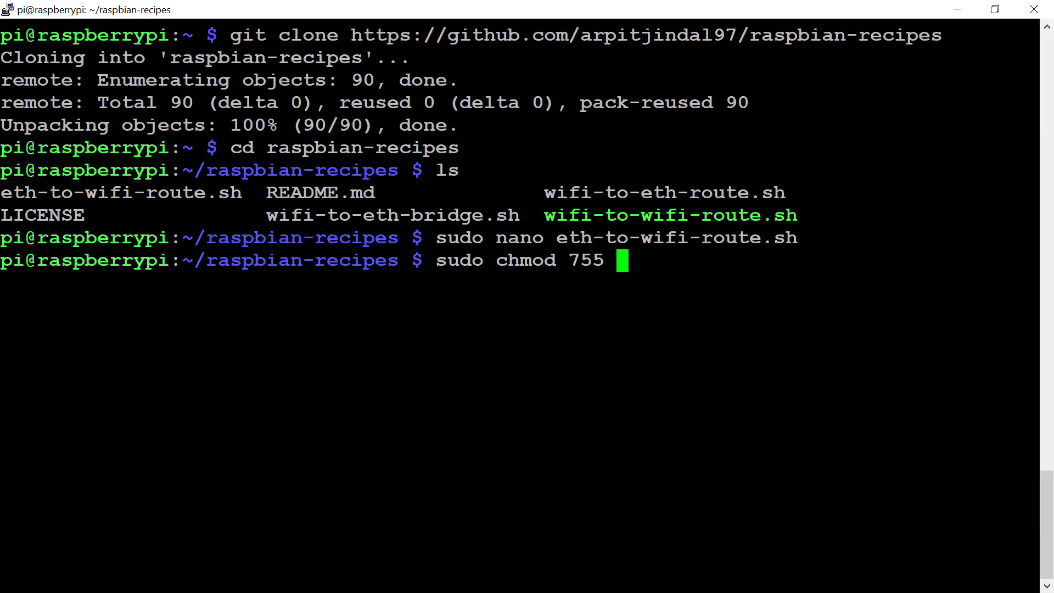
key(Return)
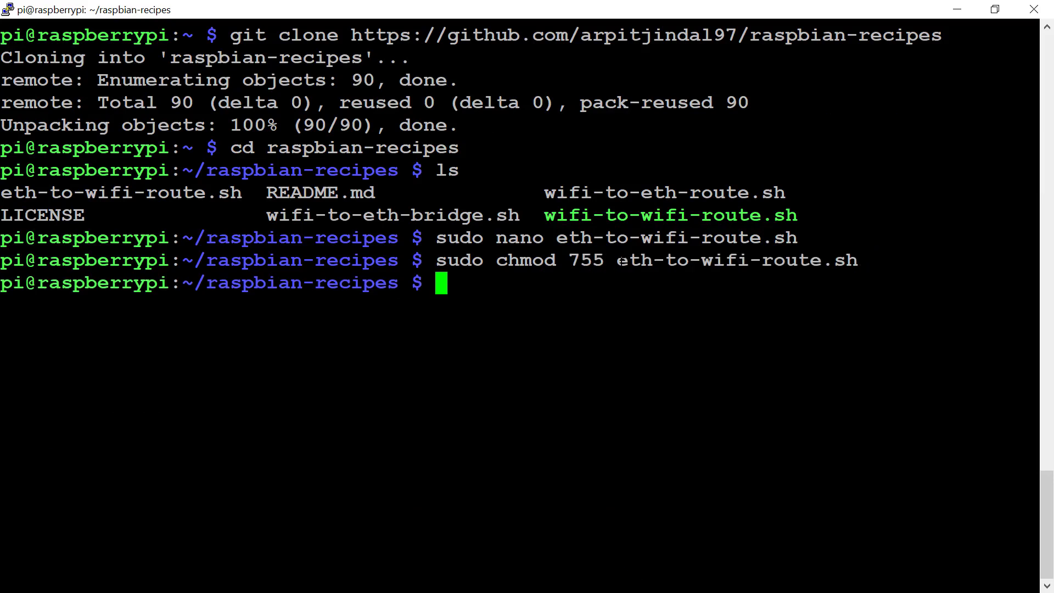
key(Return)
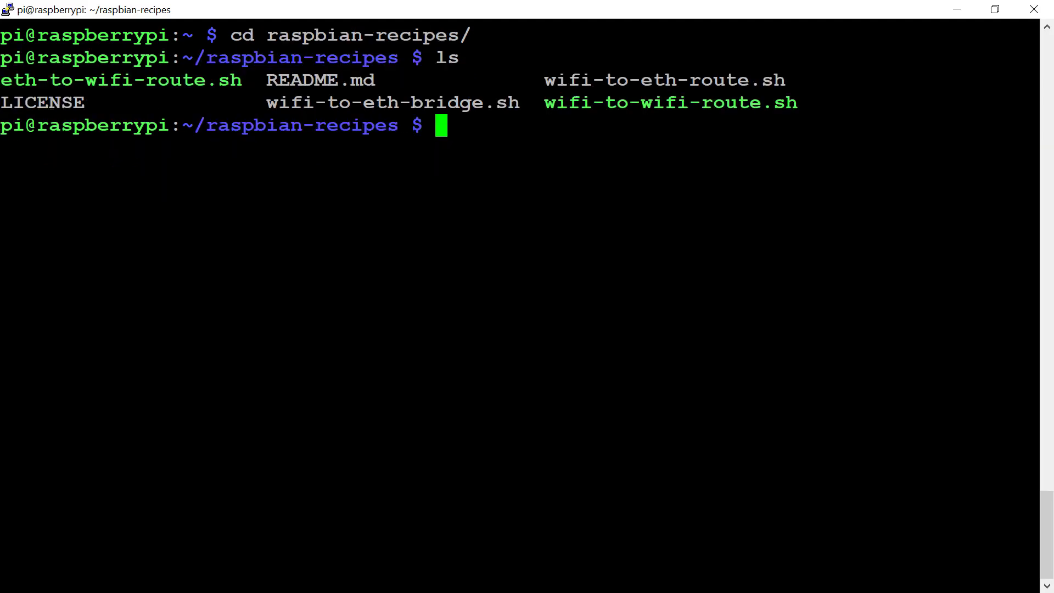
Step: Copy eth-to-wifi-route.sh to the home directory and begin a sudo nano .bashrc command
double_click(121, 81)
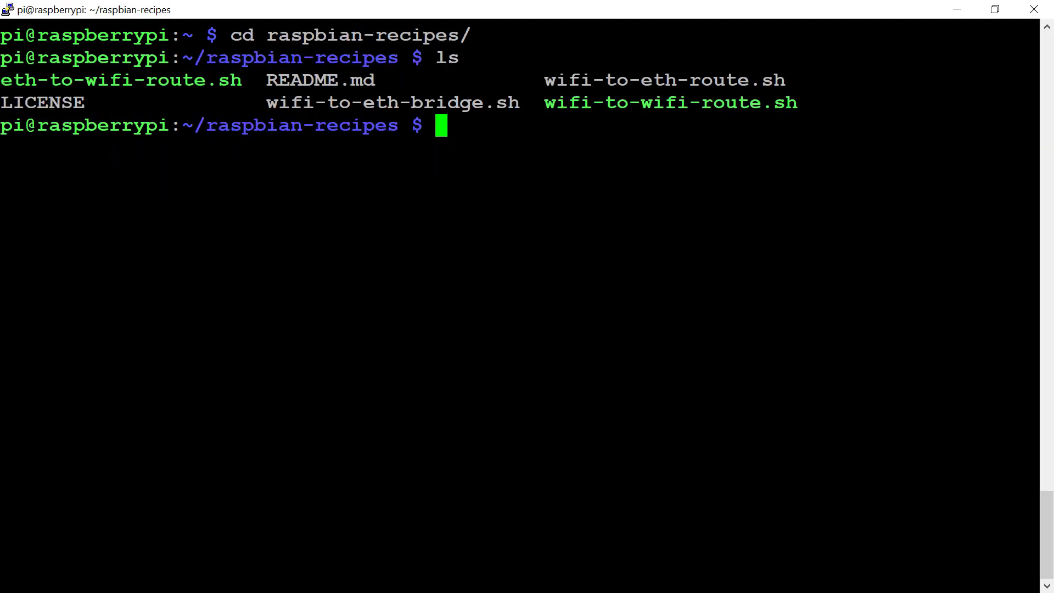
text(cp eth-to-wifi-route.sh ~)
text(cd ..)
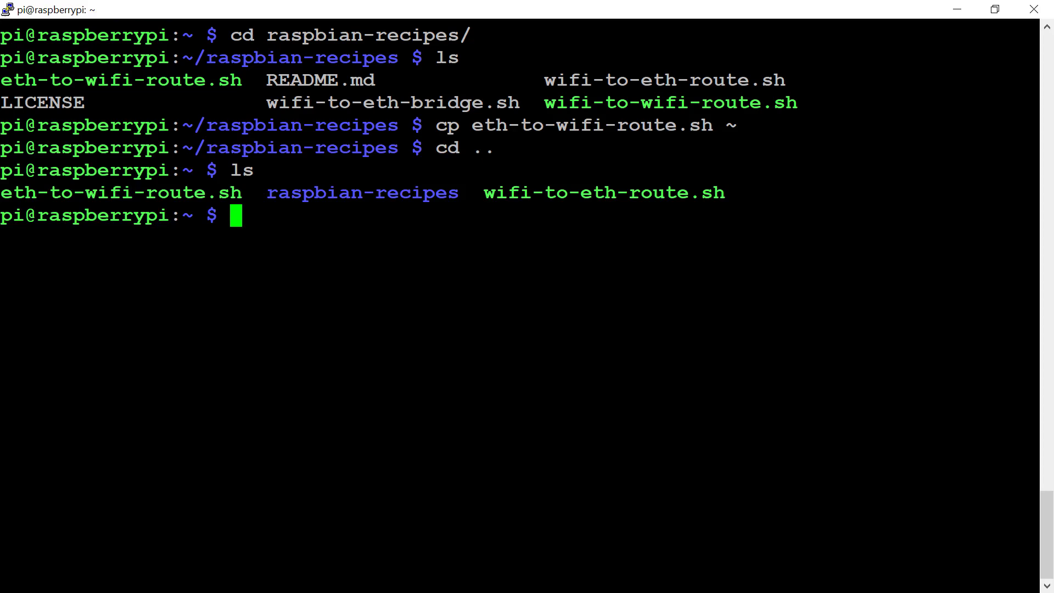
double_click(603, 192)
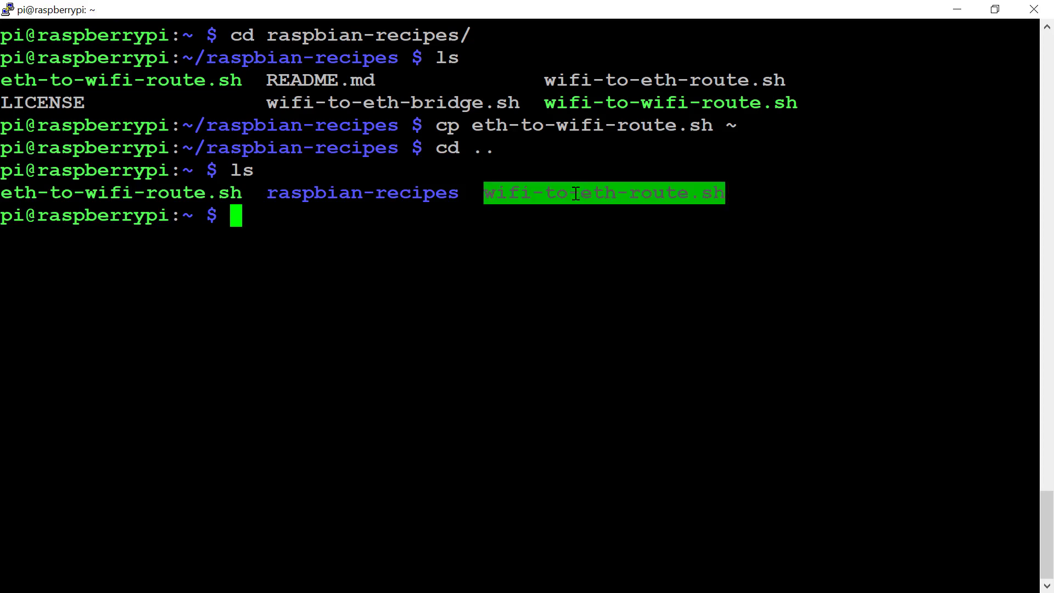
mouse_move(657, 193)
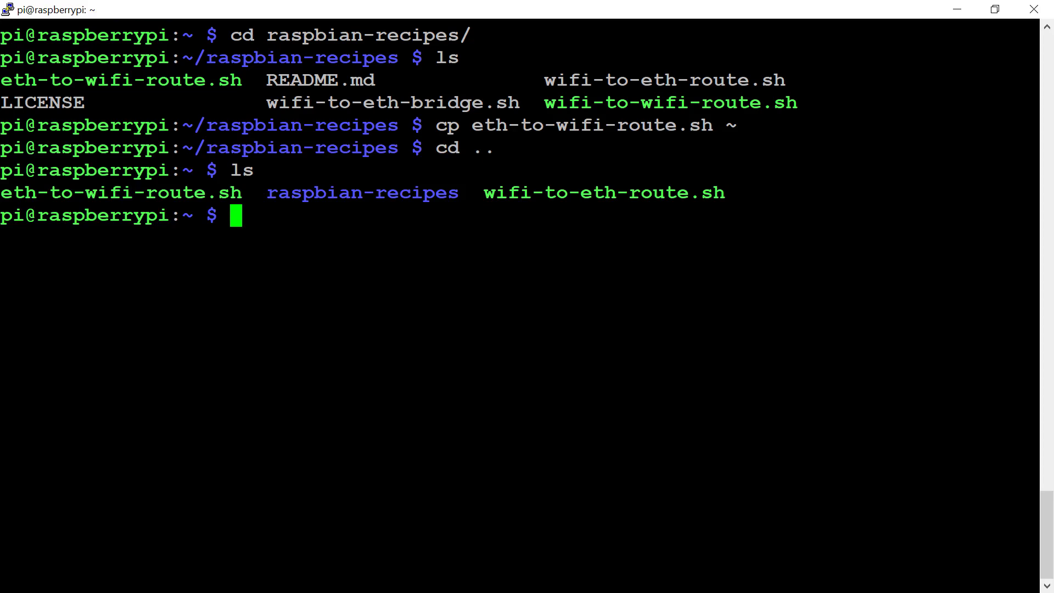
text(sudo nano)
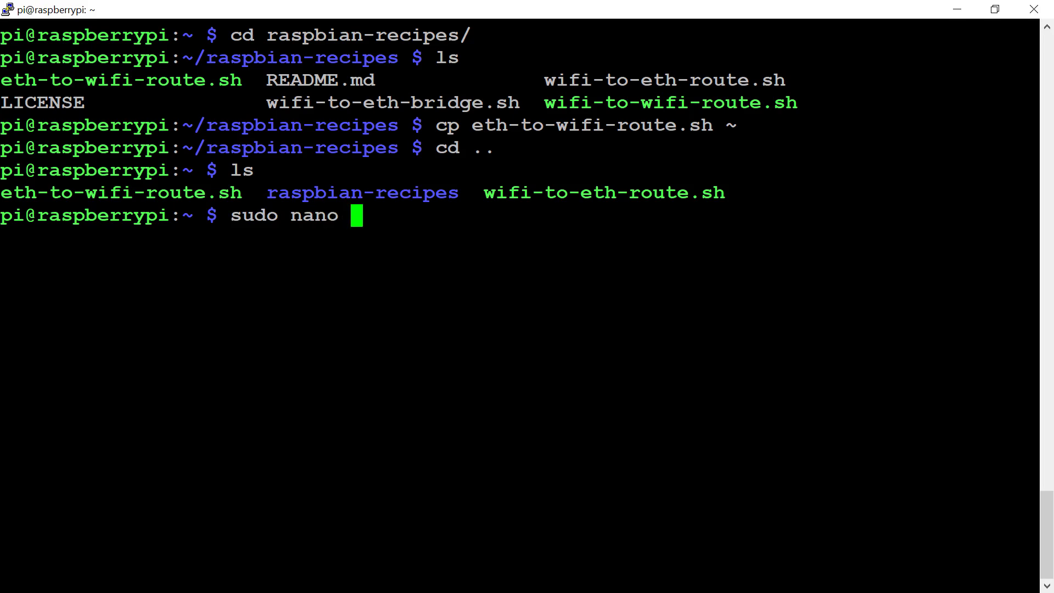
text(.bash)
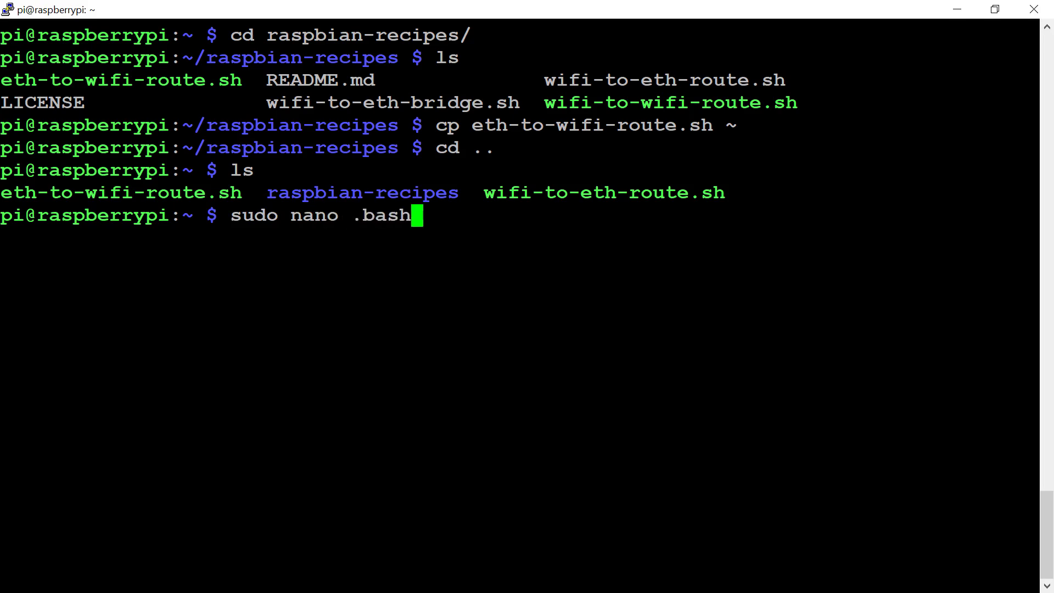
Step: Open .bashrc, check its final 'sudo bash eth-to-wifi-route.sh' line, and save
key(Return)
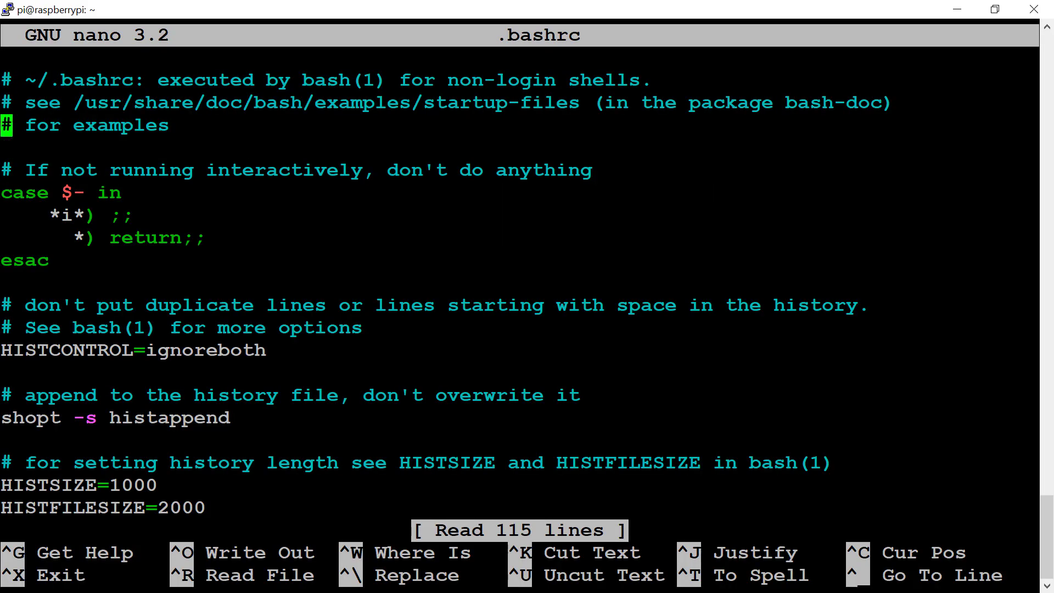
scroll(down, 3)
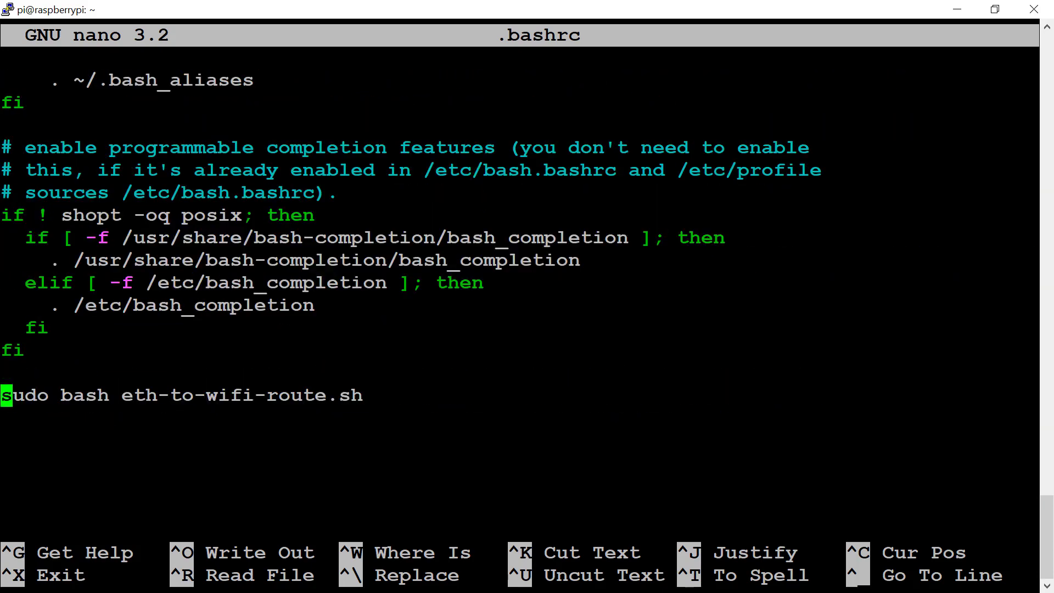
key(Right)
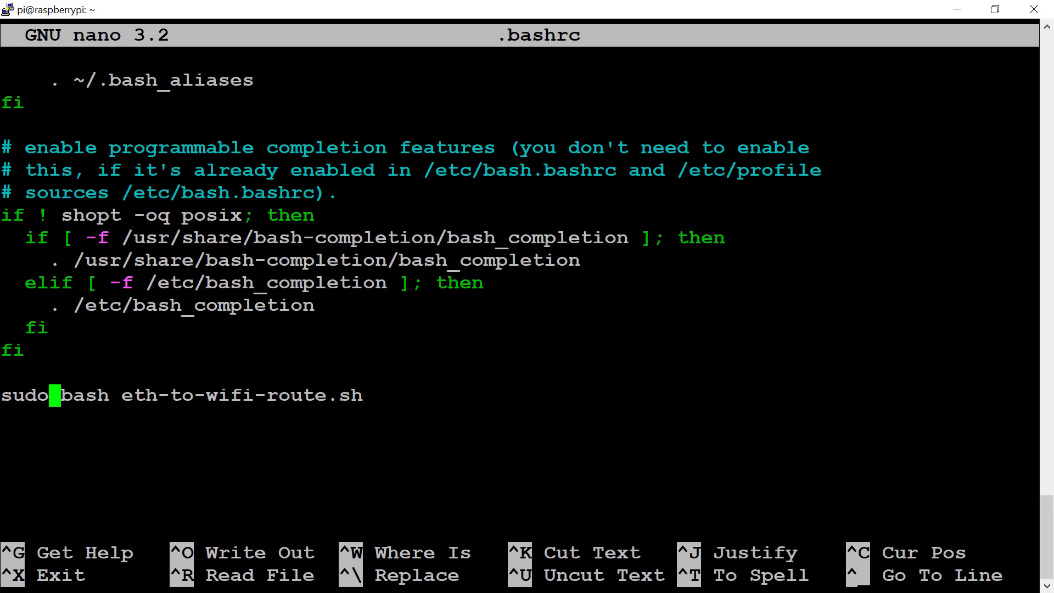
key(Home)
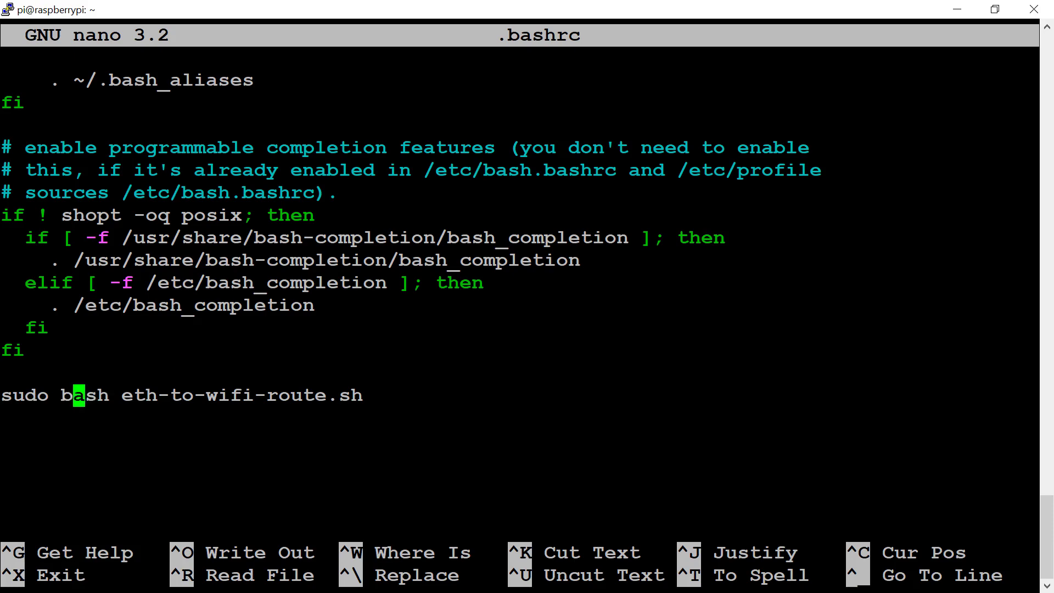
key(ctrl+x)
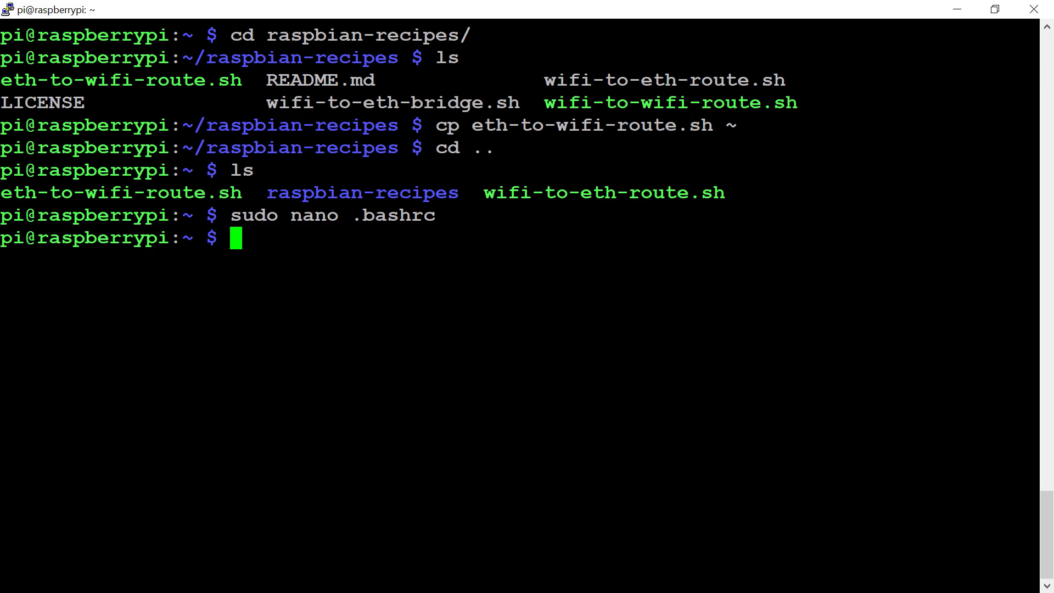
Step: List files with ls -rltha, then run sudo nano /lib/systemd/system/getty@.service
text(ls -rltha)
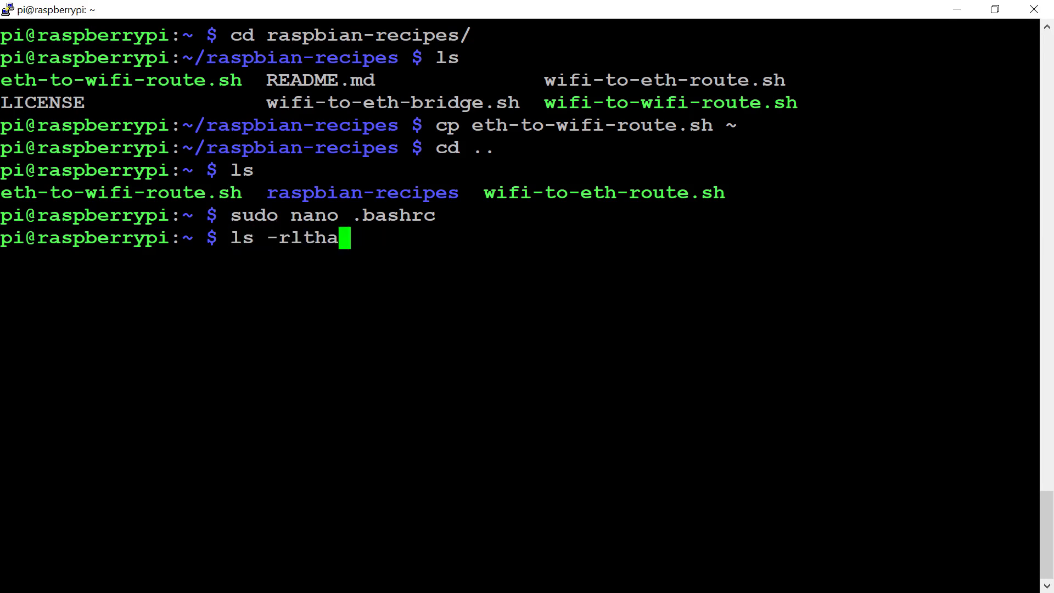
text(sudo nano /lib/systemd/system/getty@.service)
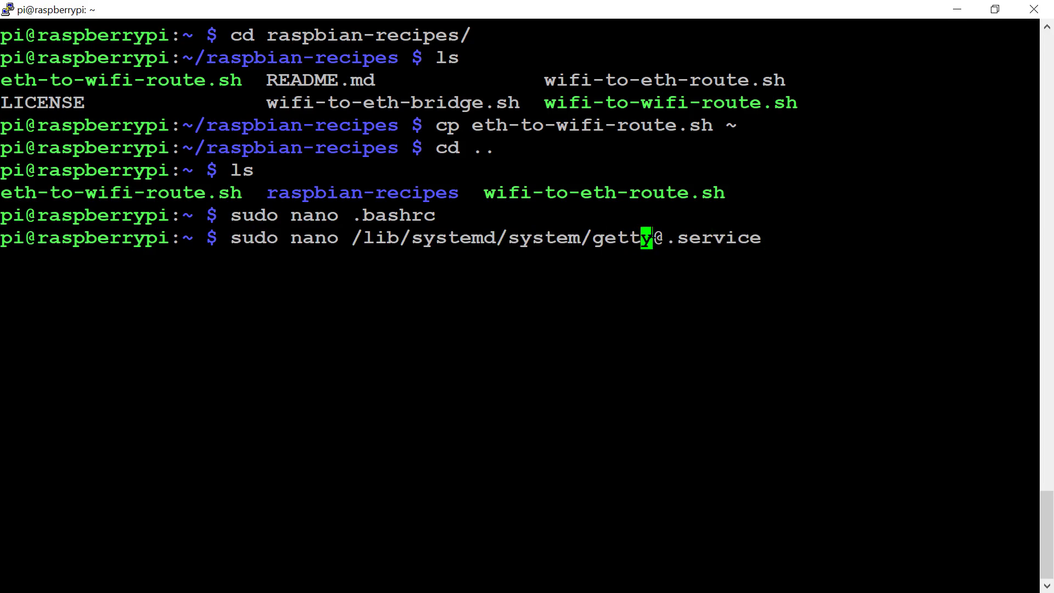
key(Return)
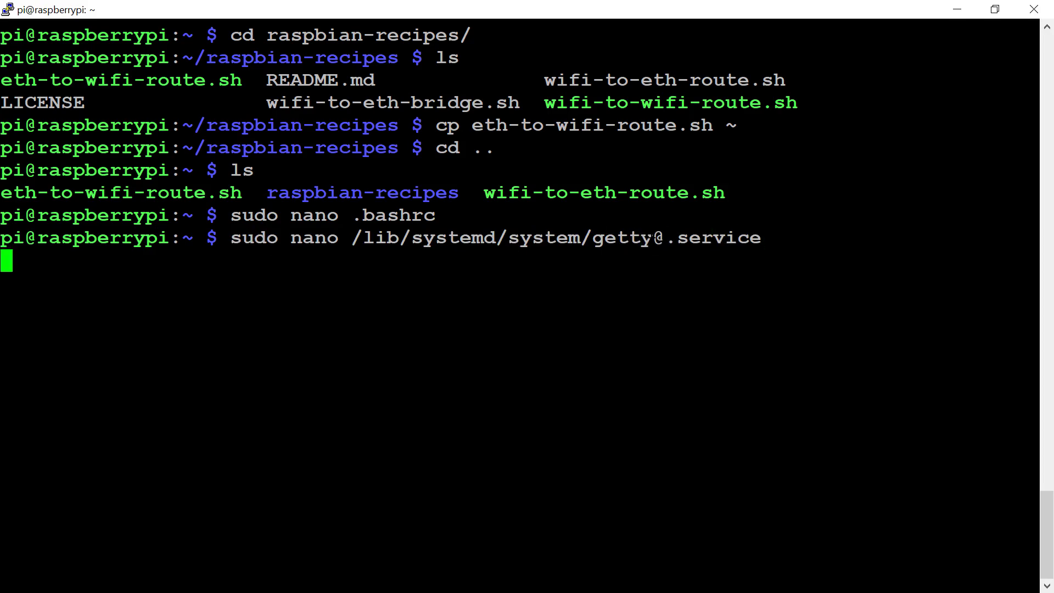
Step: Set getty@.service ExecStart to '-/sbin/getty/ --noclear -a root %I $TERM' and save
key(Return)
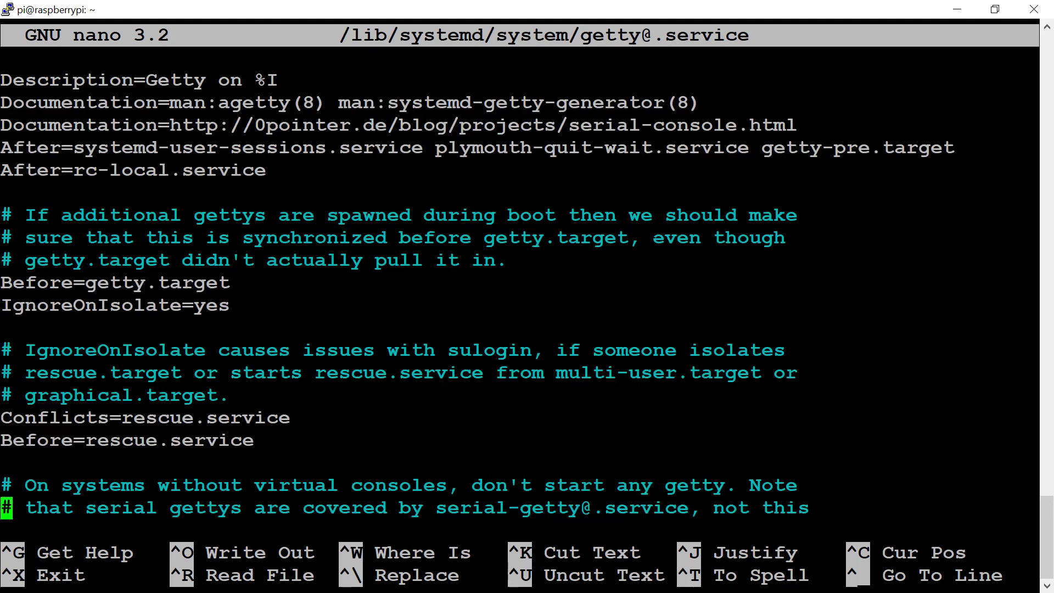
scroll(down, 3)
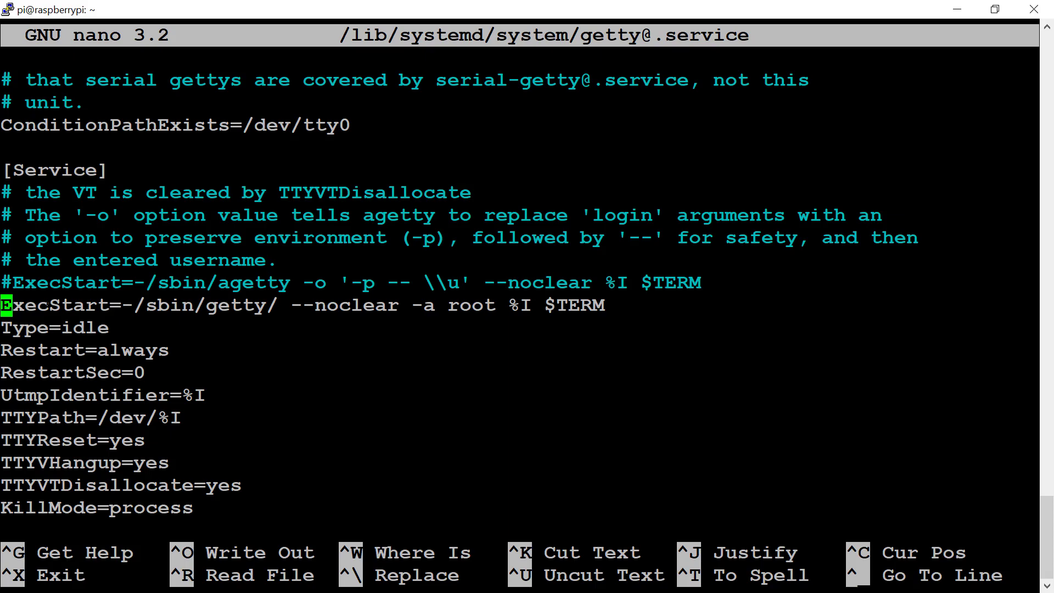
key(ctrl+x)
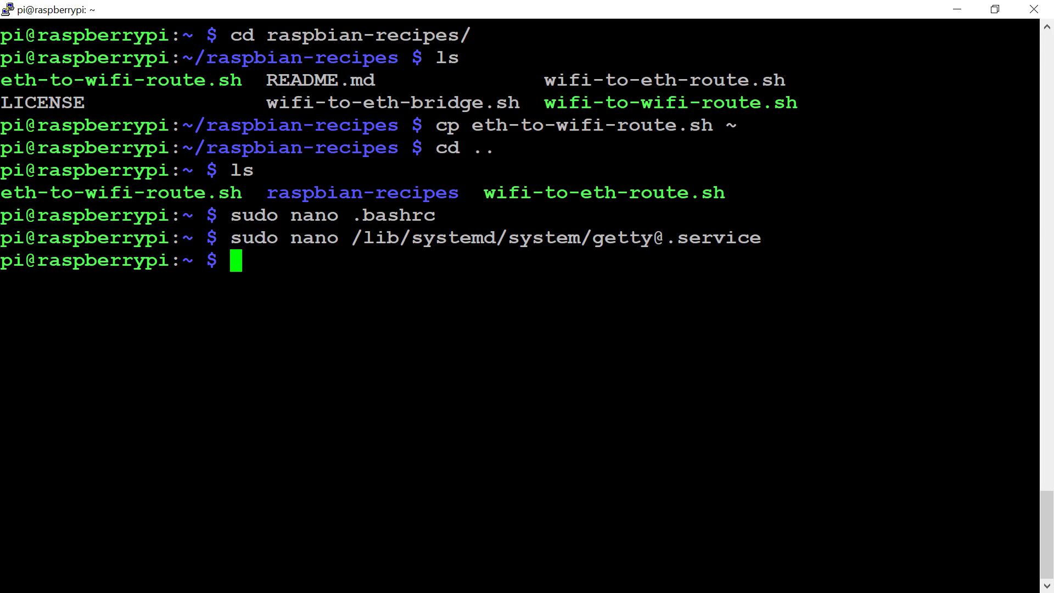
Step: Issue 'sudo reboot' to the Raspberry Pi after clearing the terminal screen
double_click(592, 126)
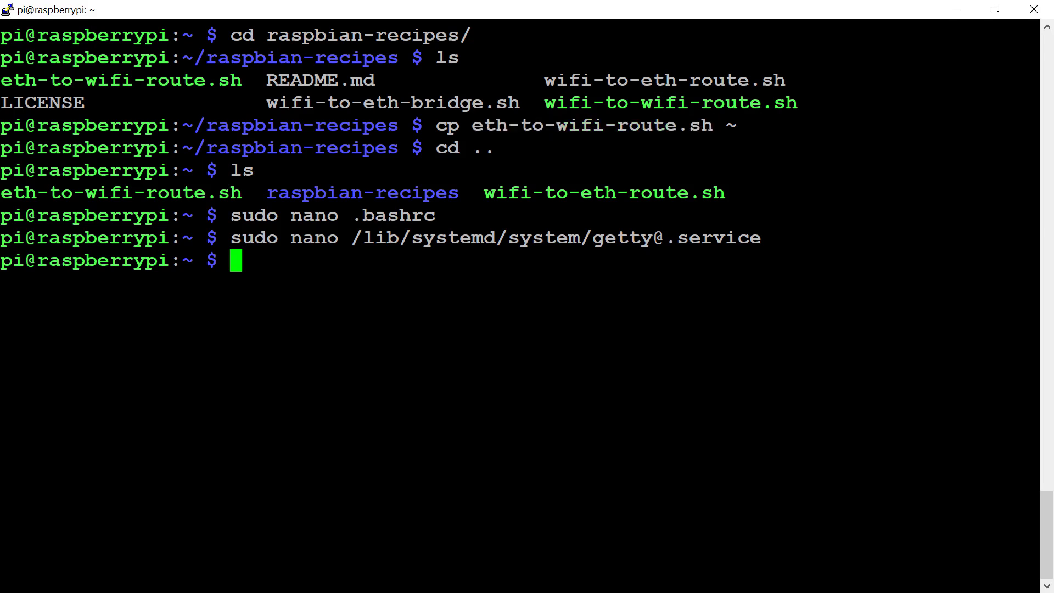
text(sudo reboot)
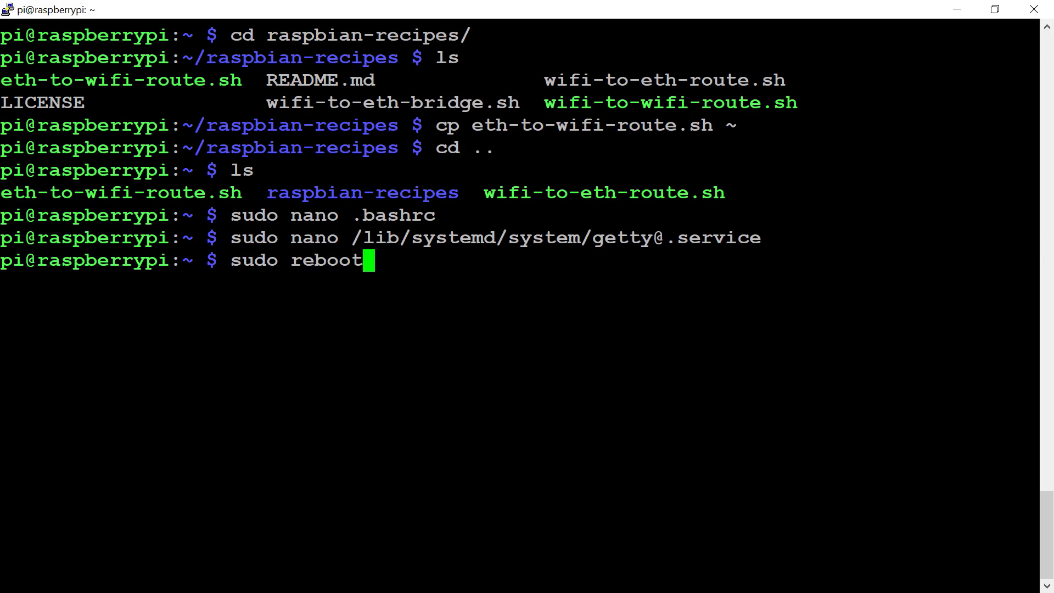
key(Return)
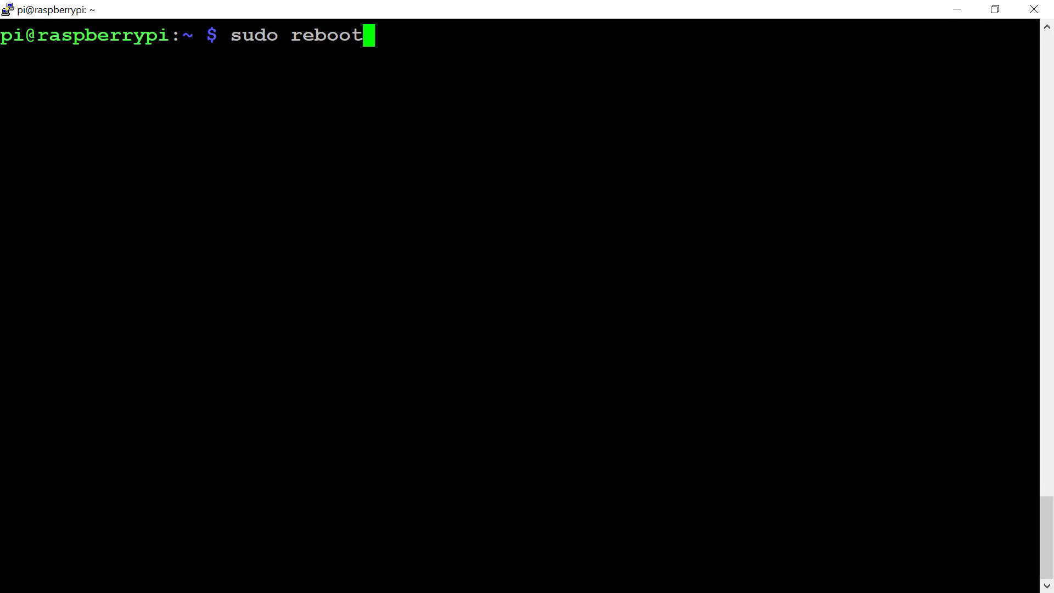
key(Return)
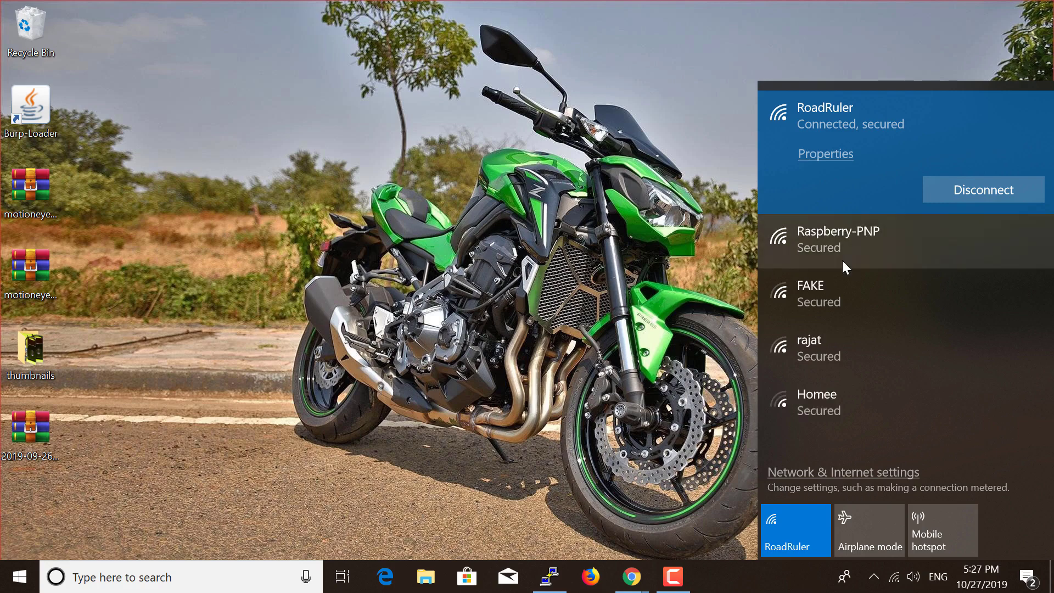
Step: Join the Raspberry-PNP Wi-Fi network with its security key and answer the discoverability prompt
click(837, 238)
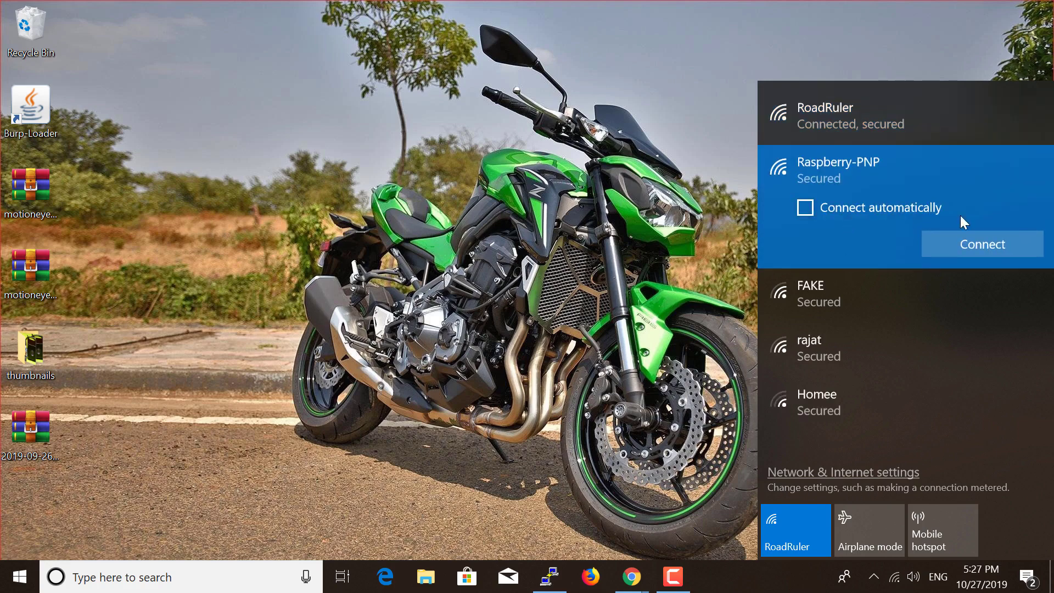
click(980, 243)
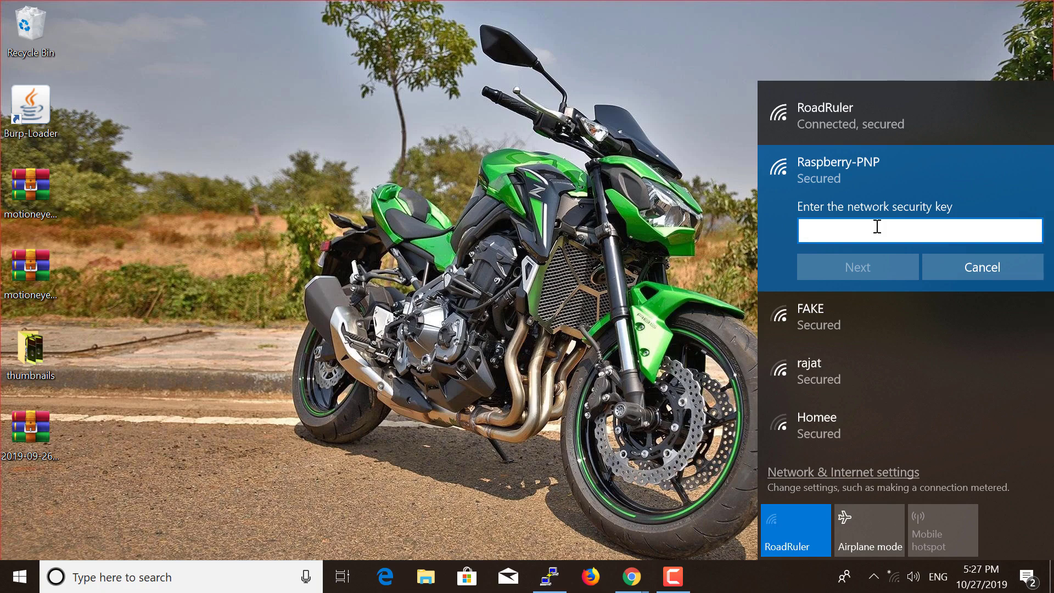
text(••••)
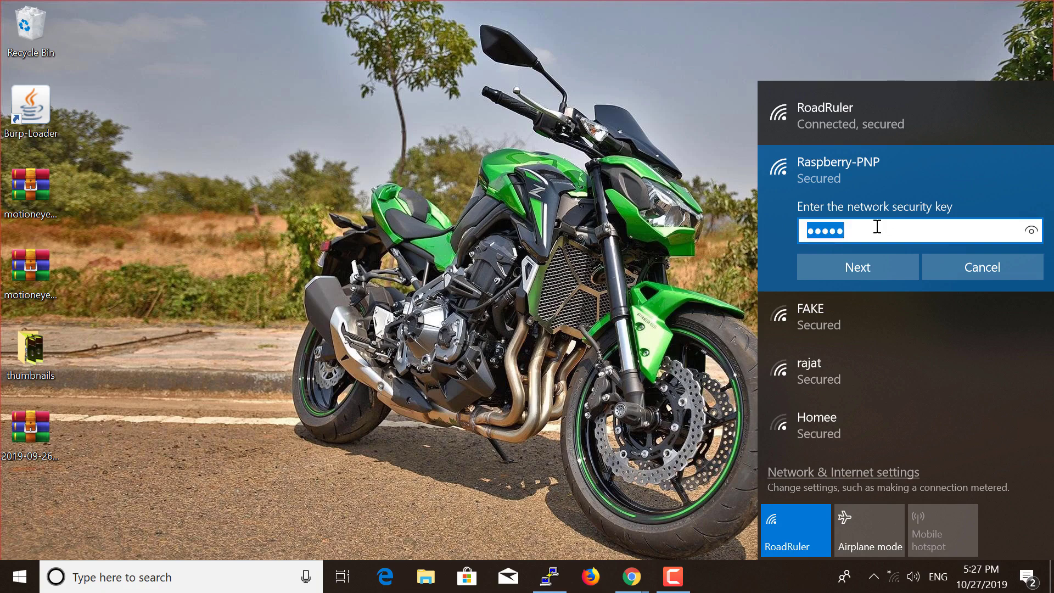
click(856, 266)
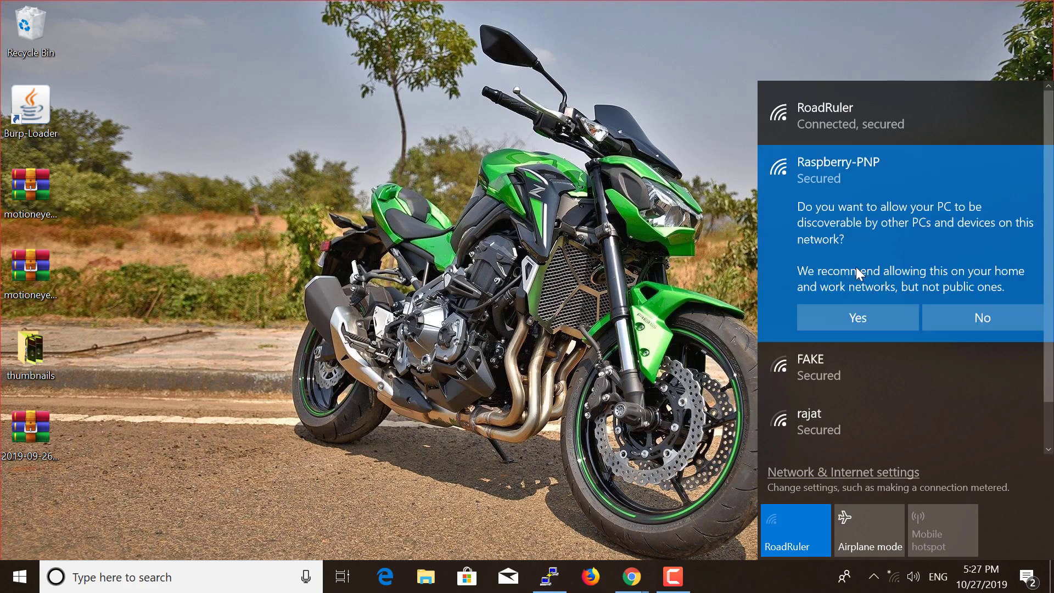
click(856, 318)
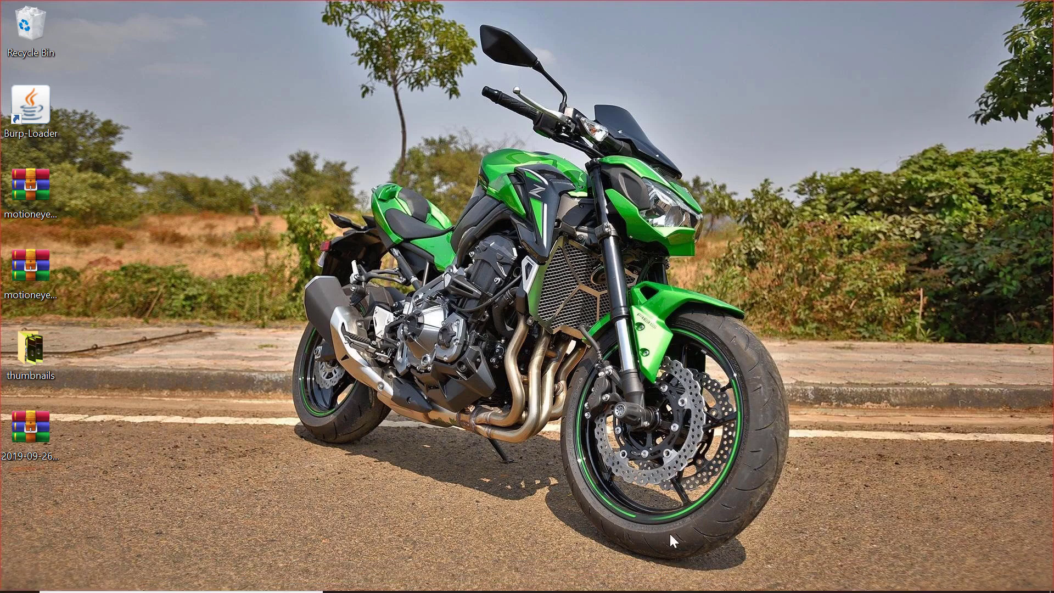
mouse_move(629, 577)
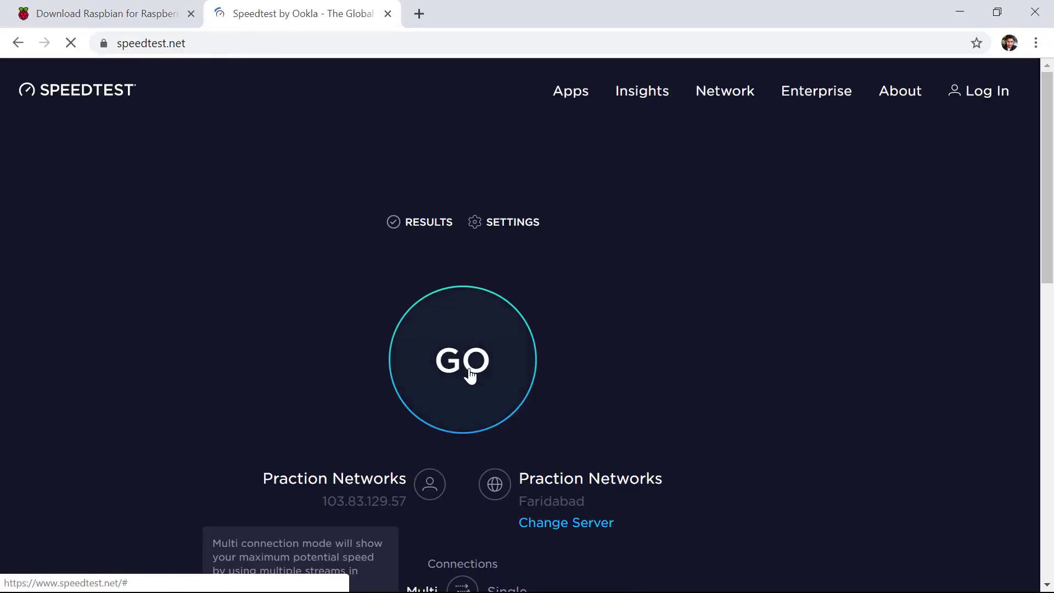
Step: Start the speedtest.net test, showing 4 ms ping and download near 50 Mbps
click(462, 360)
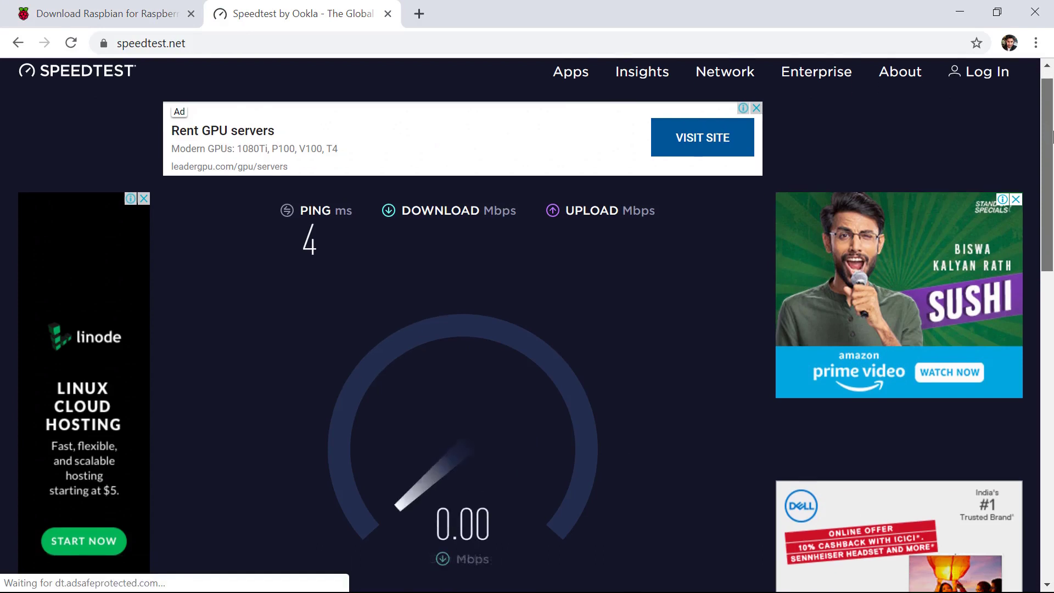
scroll(down, 3)
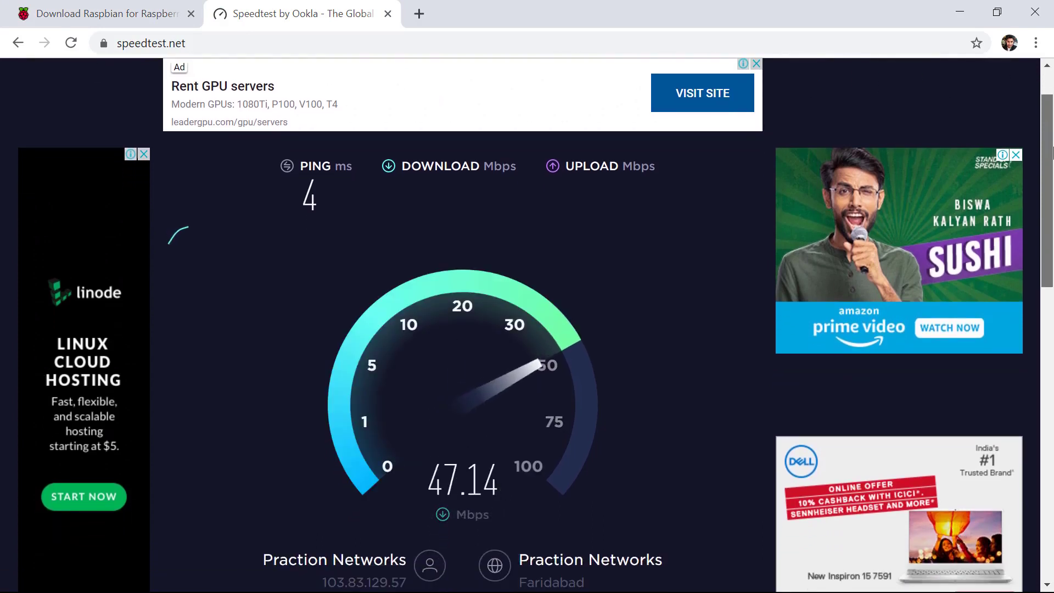
scroll(down, 3)
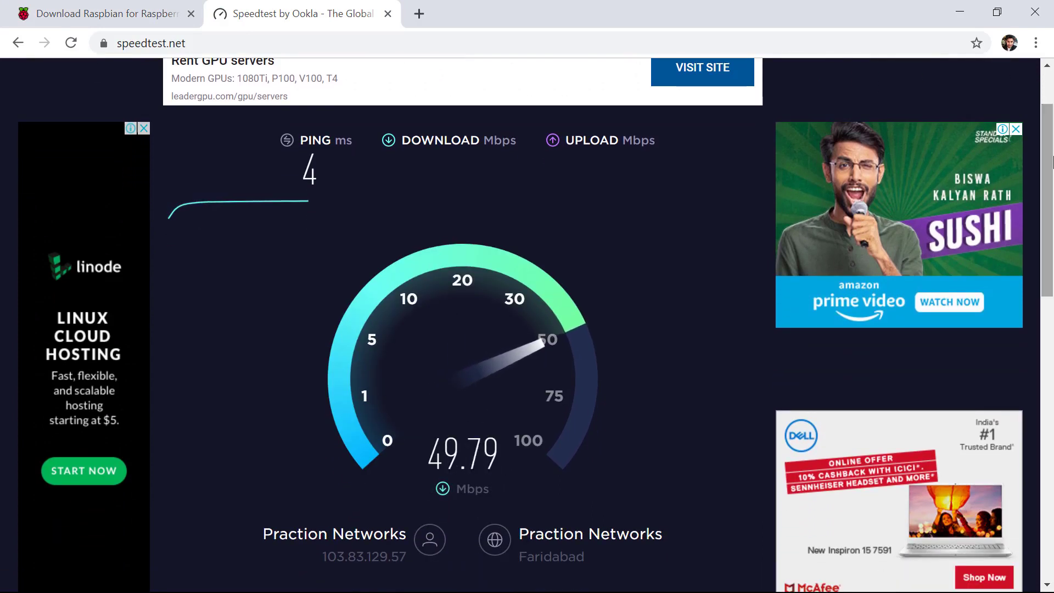